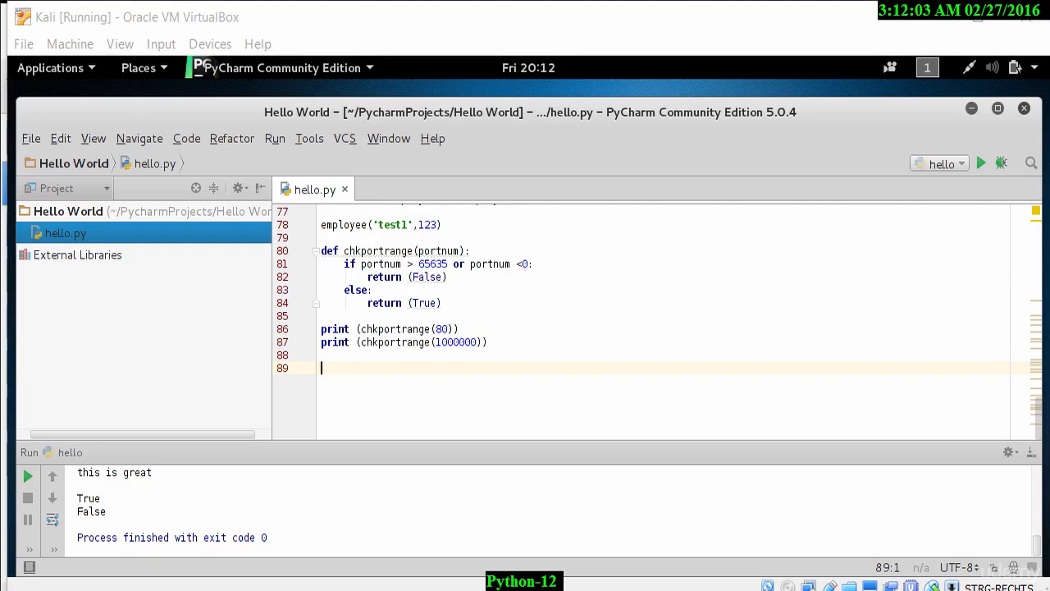
pyautogui.moveTo(488, 397)
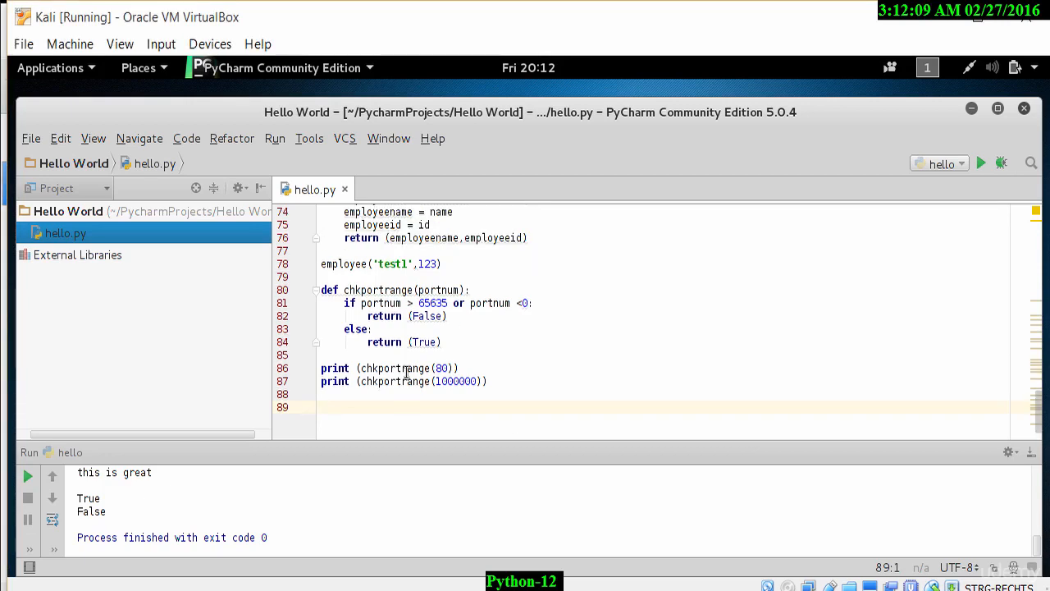
pyautogui.moveTo(426, 363)
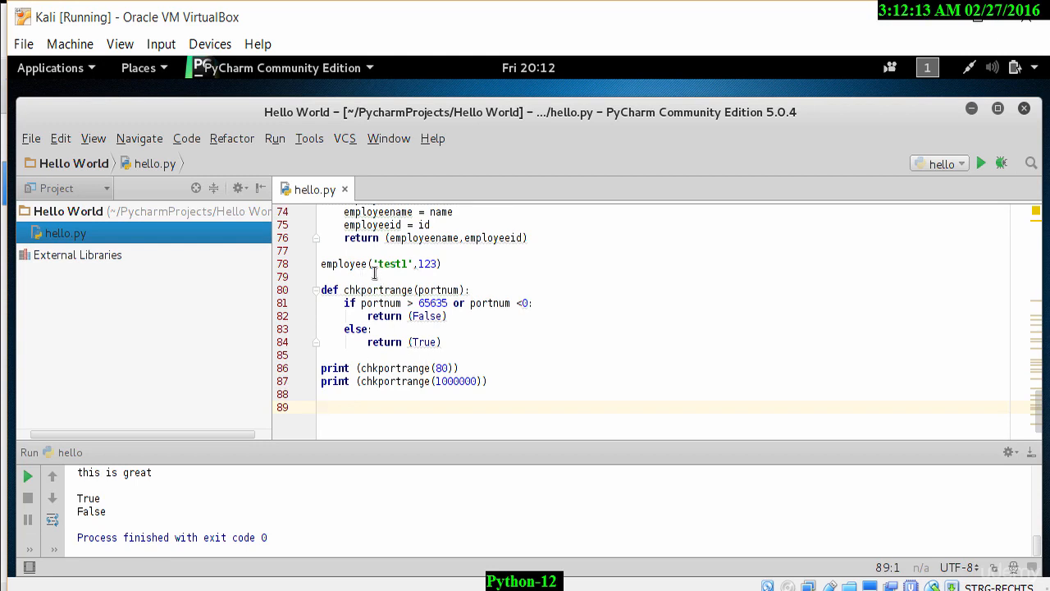
pyautogui.moveTo(456, 368)
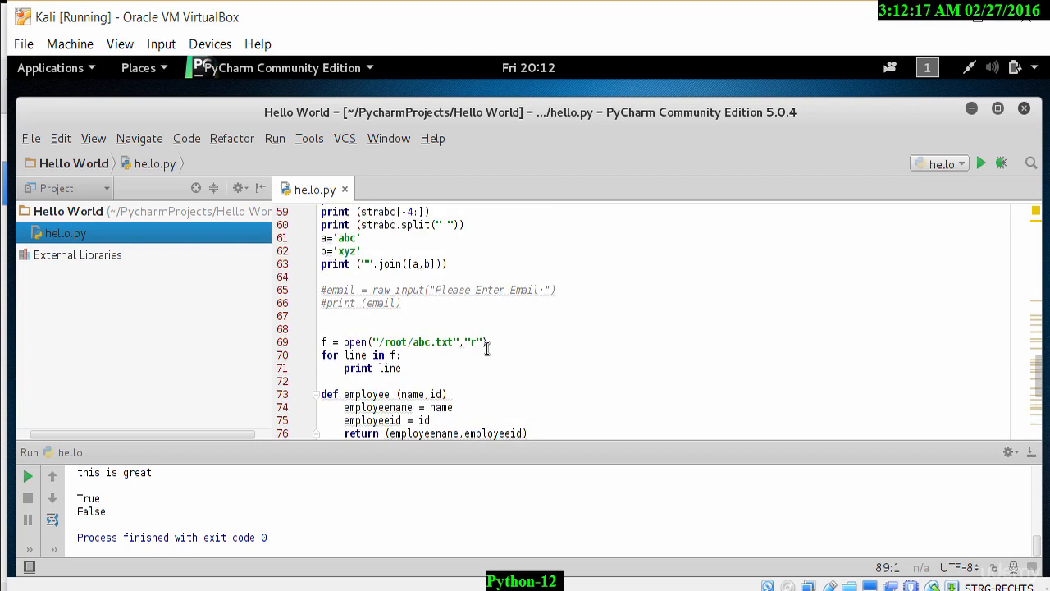
pyautogui.moveTo(358, 420)
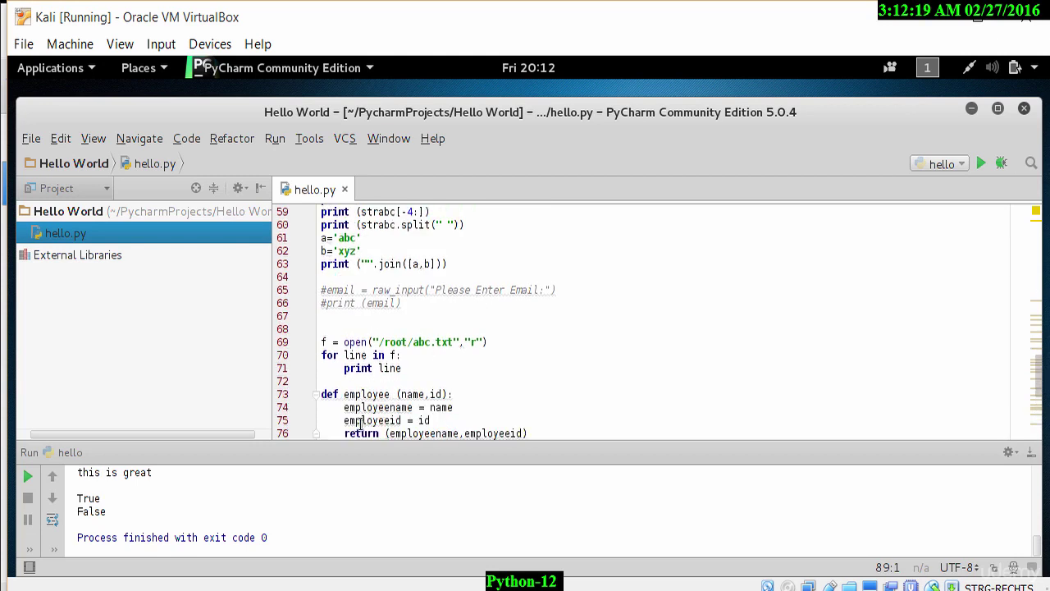
# Step: Scroll through hello.py to review the old practice code
pyautogui.scroll(-3)
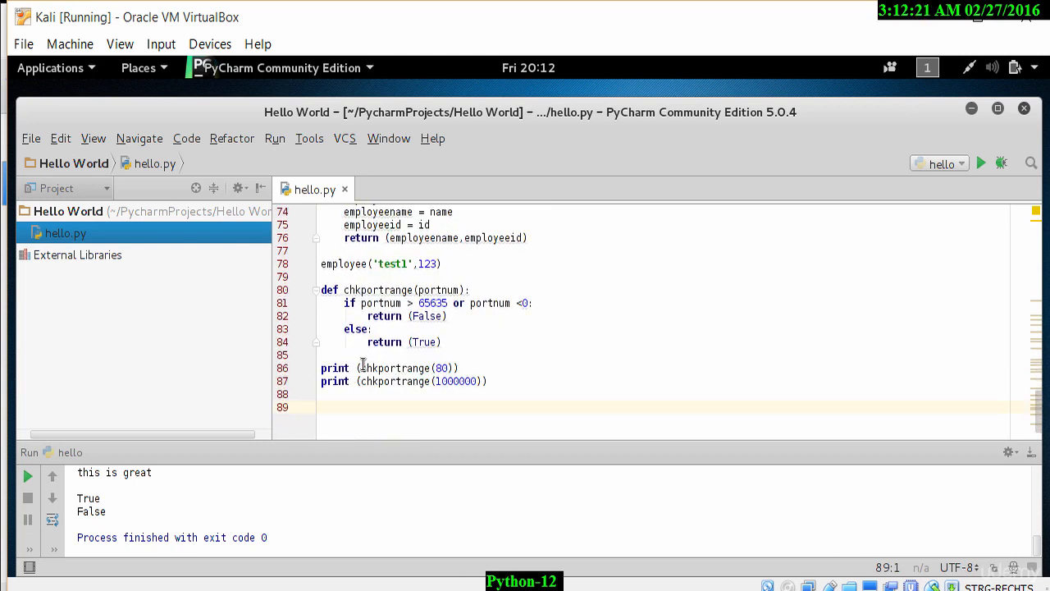
pyautogui.moveTo(386, 330)
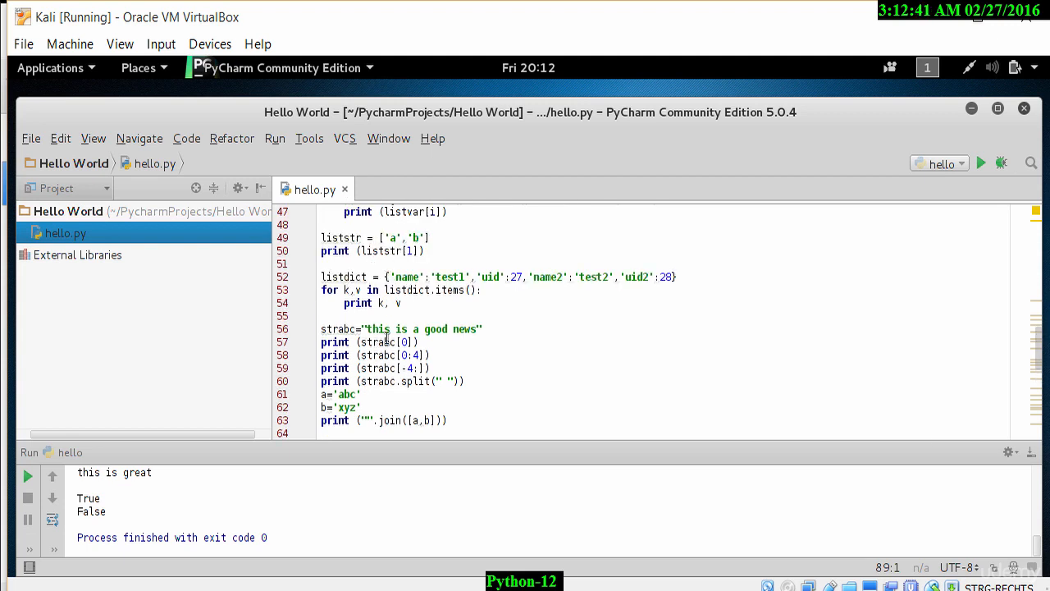
pyautogui.moveTo(354, 303)
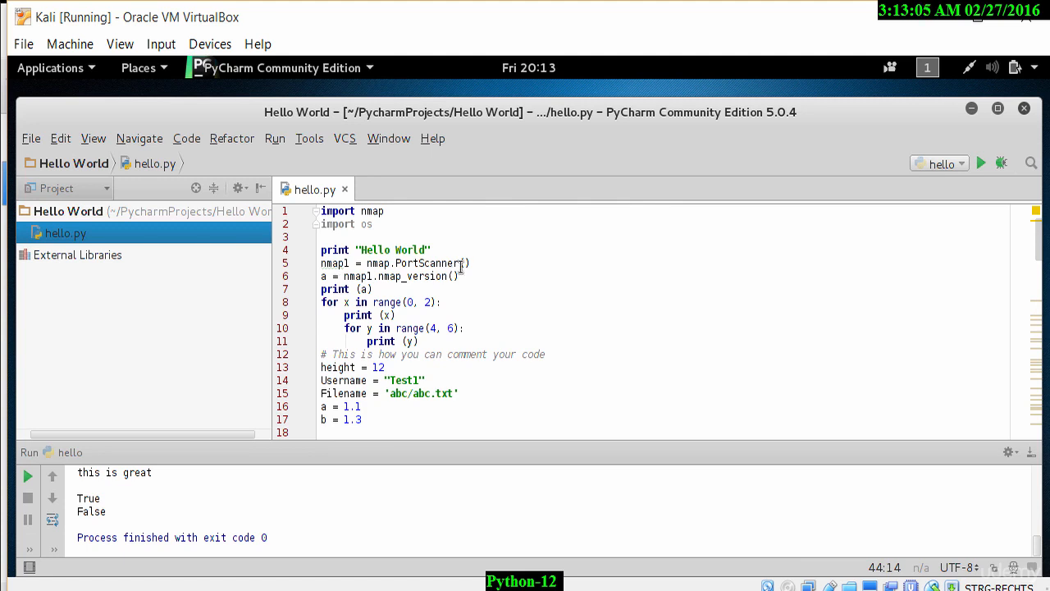
pyautogui.moveTo(571, 353)
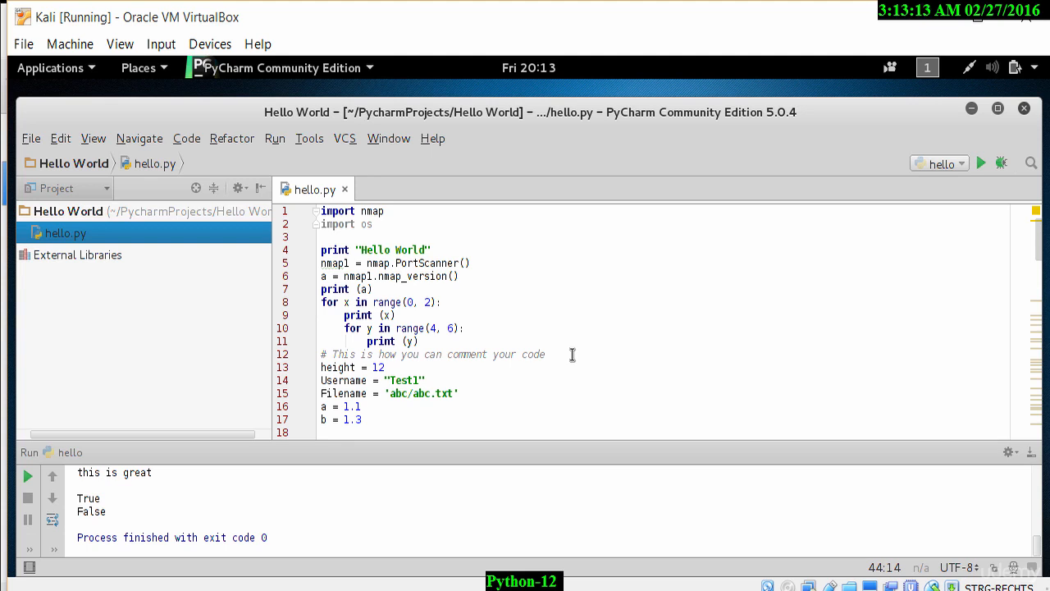
pyautogui.moveTo(604, 362)
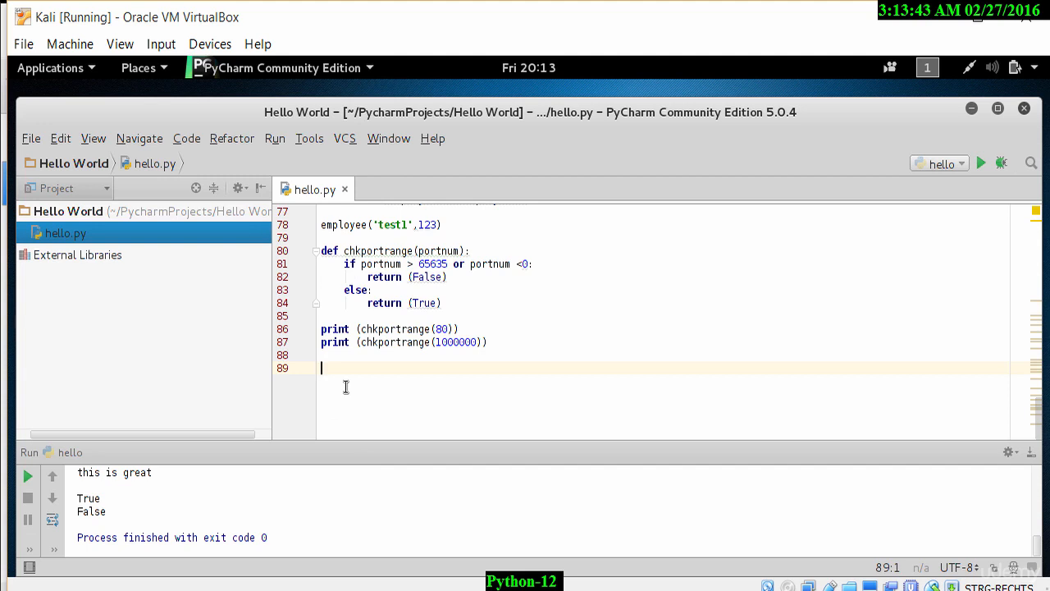
pyautogui.moveTo(502, 345)
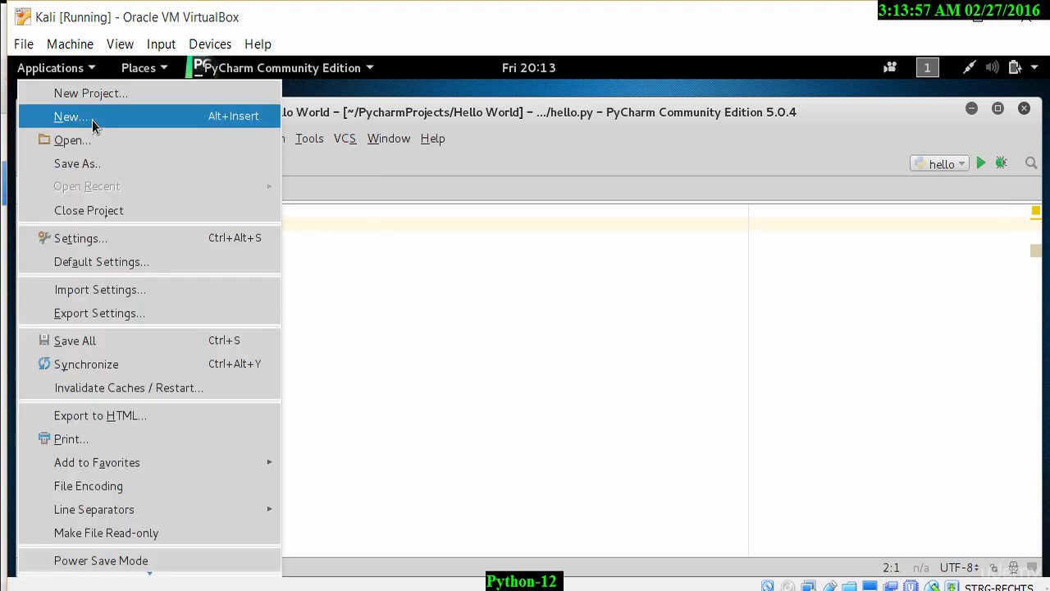
# Step: Create an empty Python file test.py in the project and switch back to hello.py
pyautogui.click(69, 116)
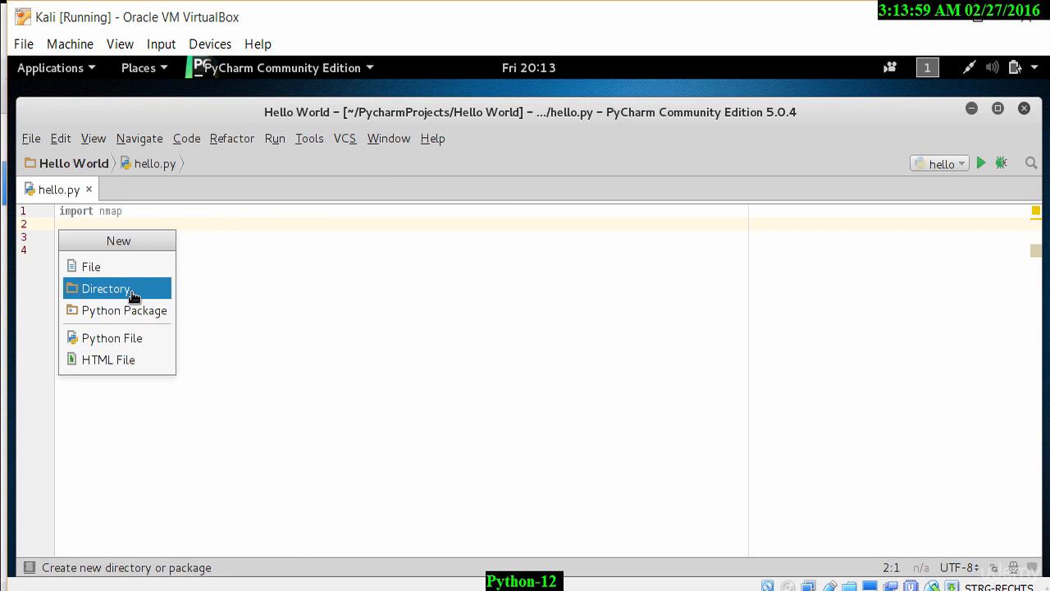
pyautogui.click(111, 338)
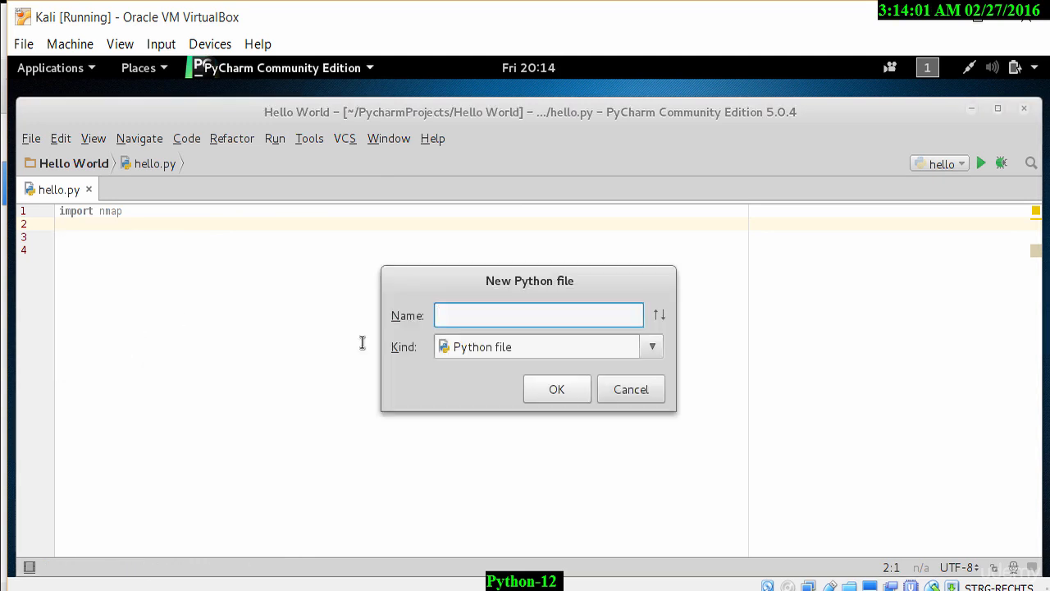
pyautogui.write('test')
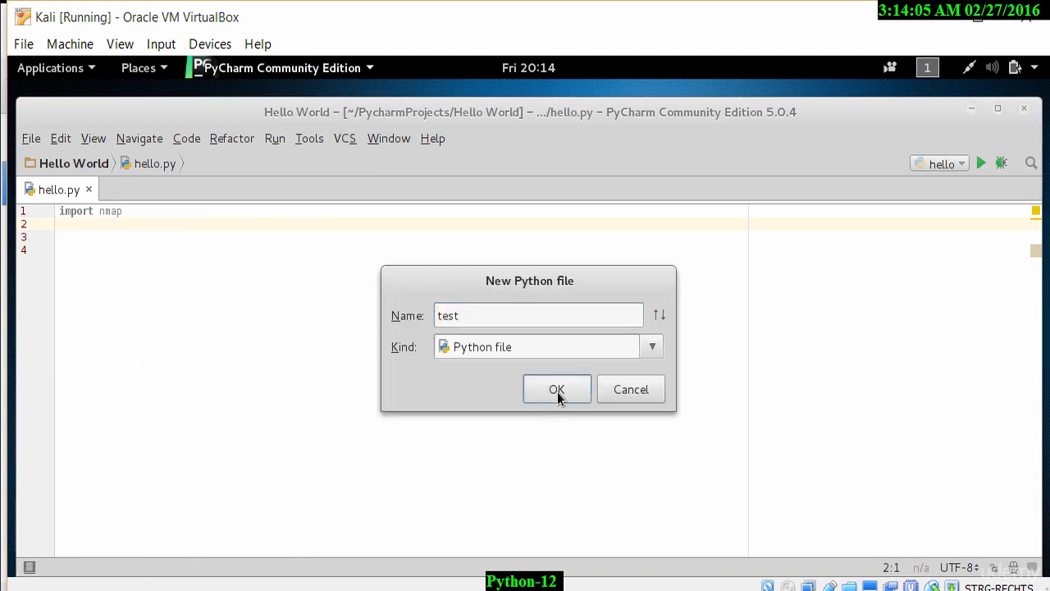
pyautogui.click(556, 389)
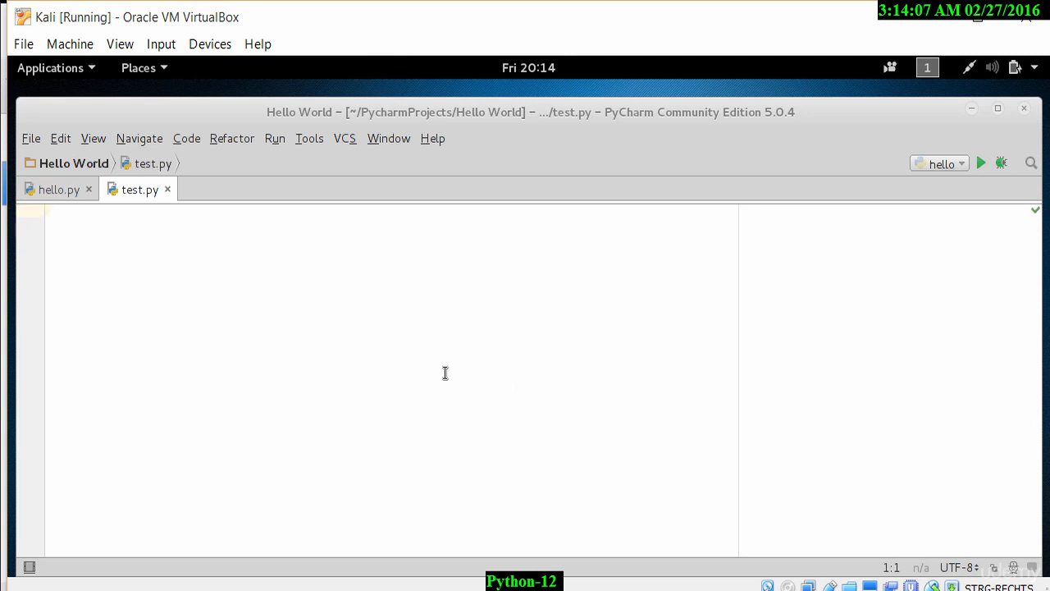
pyautogui.click(53, 189)
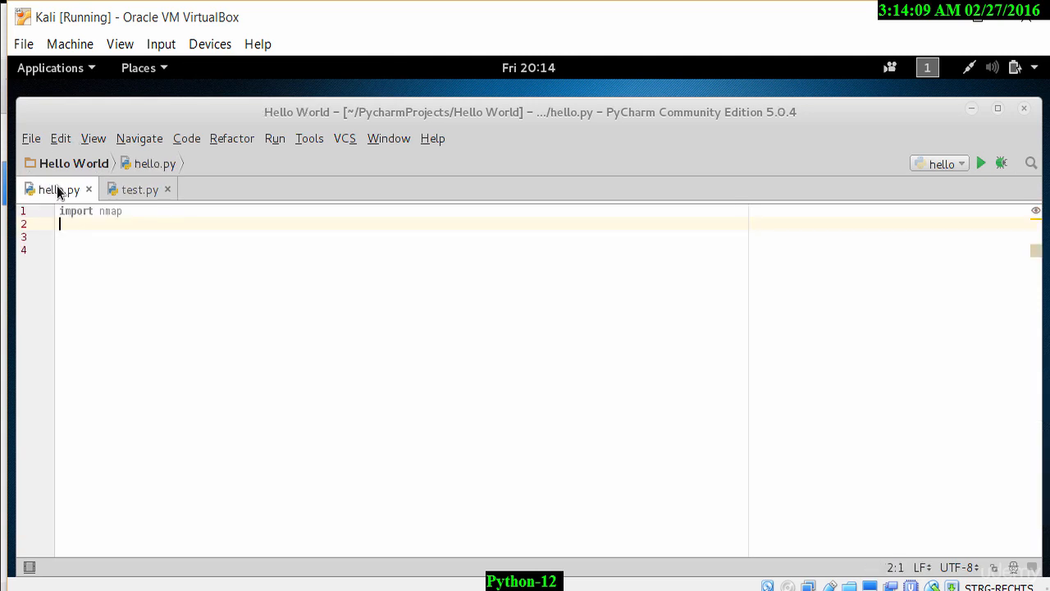
pyautogui.moveTo(91, 229)
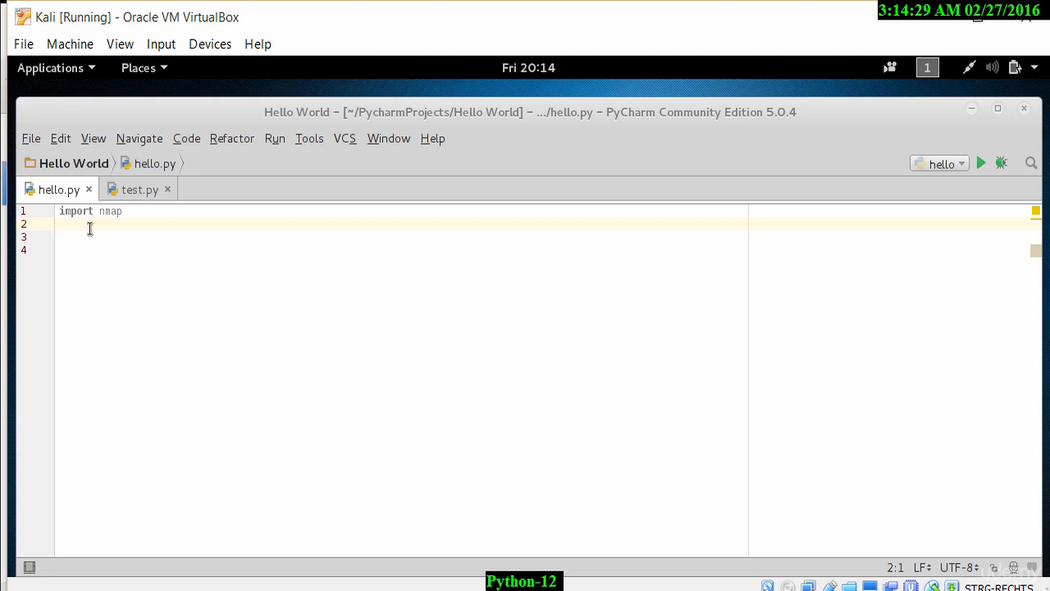
# Step: Create the scanner with ns = nmap.PortScanner(), using autocomplete
pyautogui.write('nm')
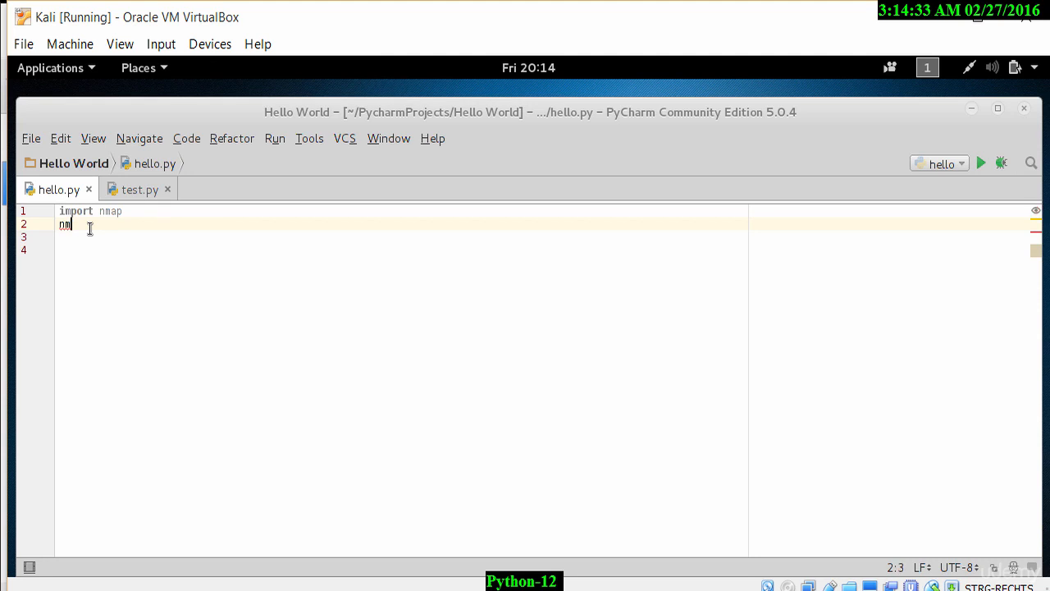
pyautogui.write('ap')
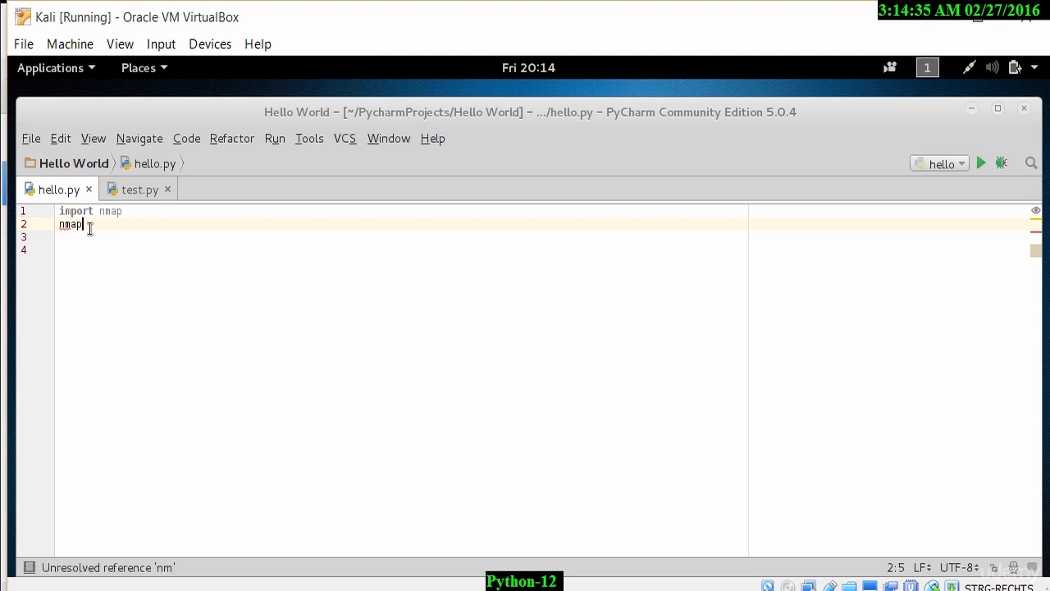
pyautogui.write('s')
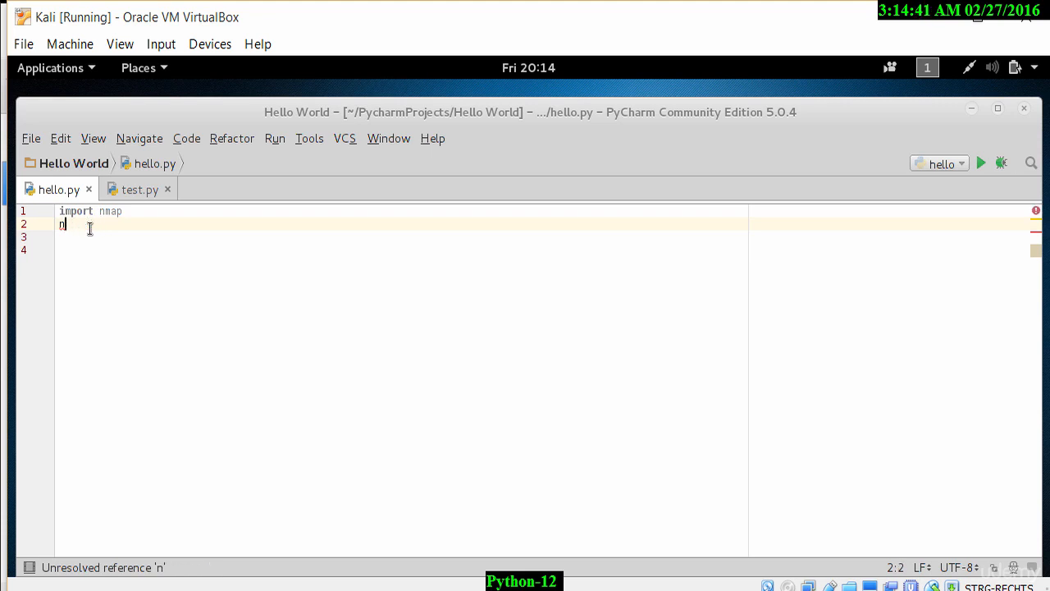
pyautogui.write('s =')
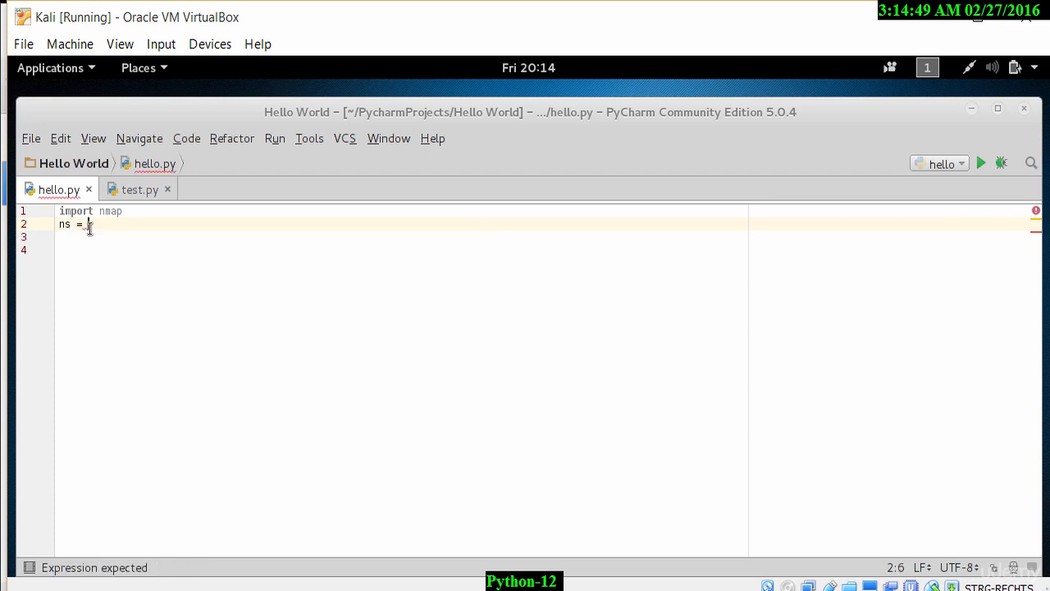
pyautogui.write('nmap.')
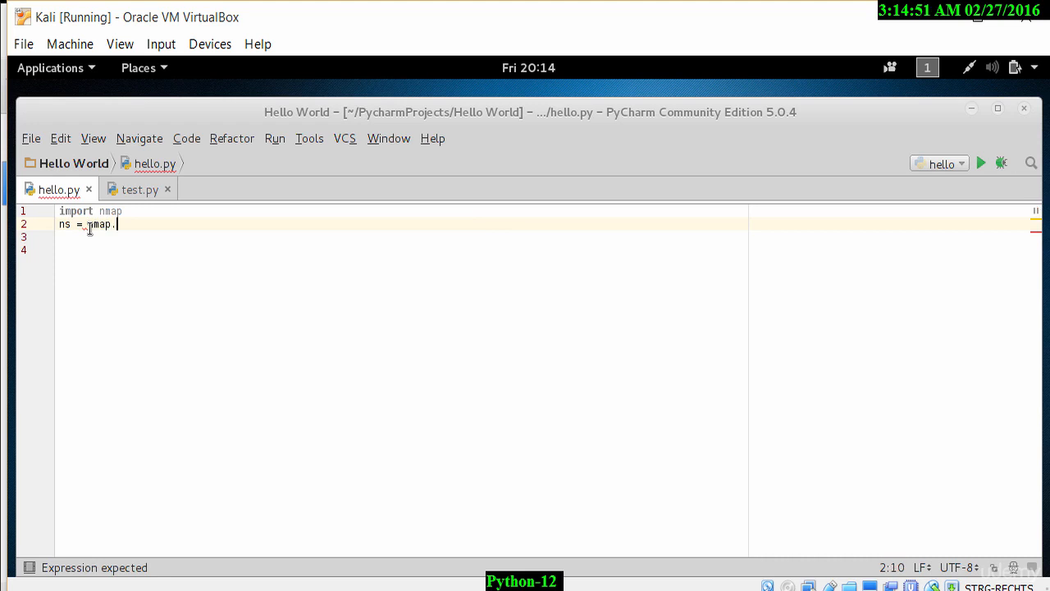
pyautogui.write('.')
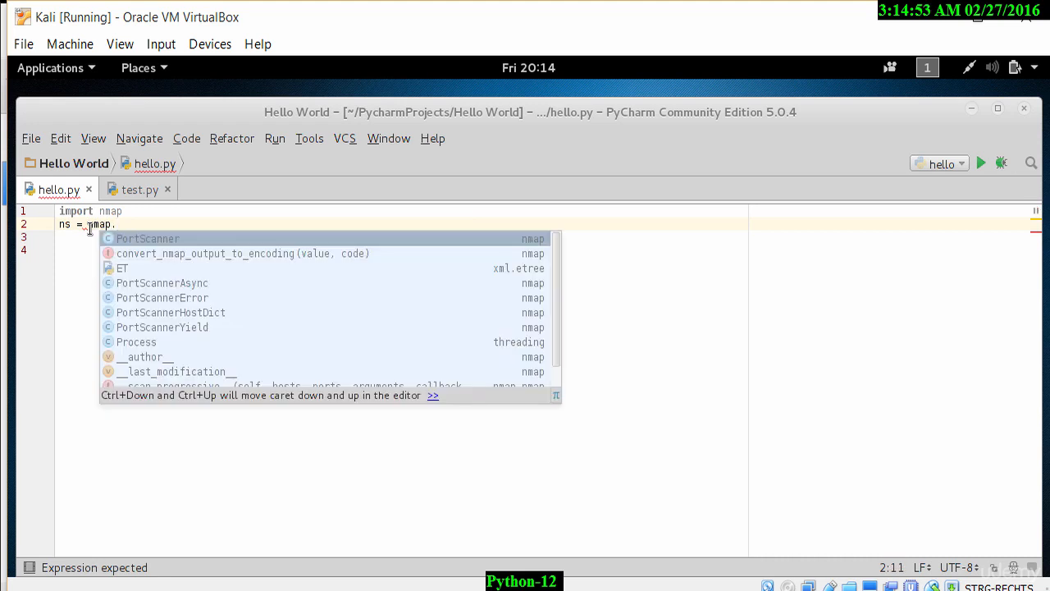
pyautogui.write('PortScanner(')
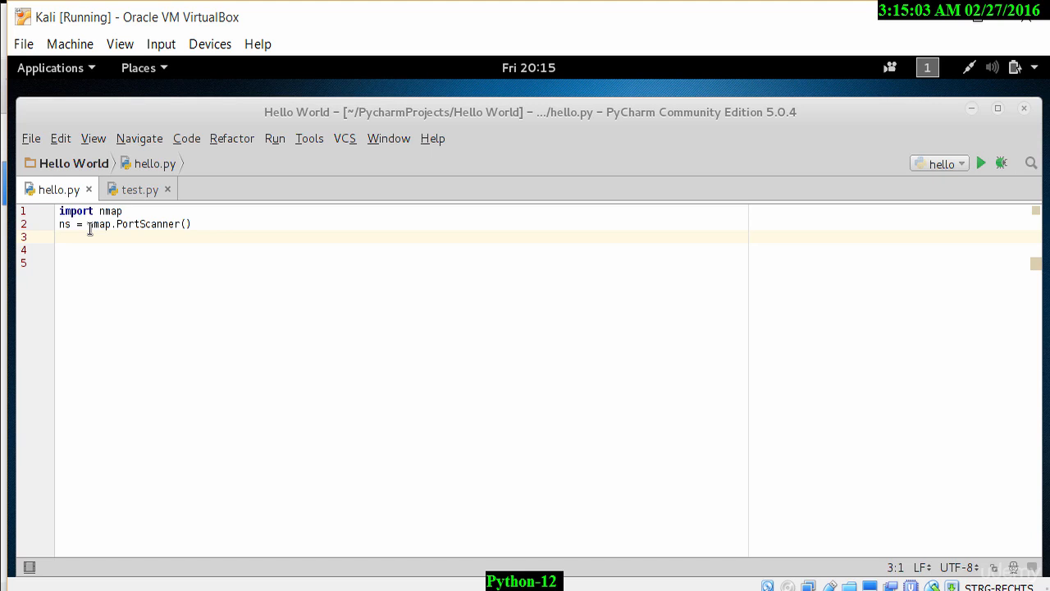
# Step: Add print(ns.nmap_version()) on the next line
pyautogui.write('n')
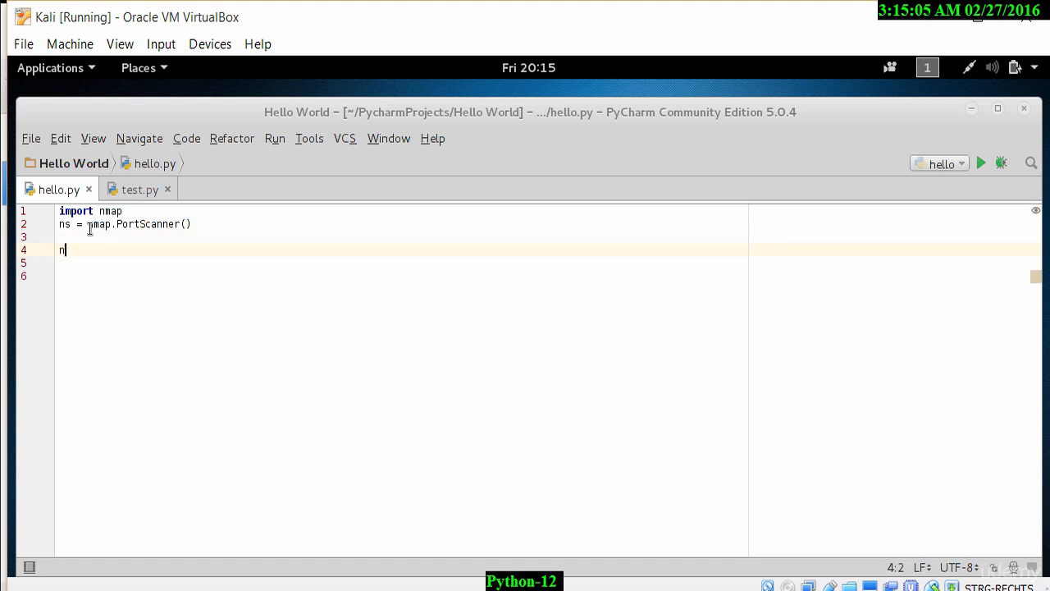
pyautogui.write('s')
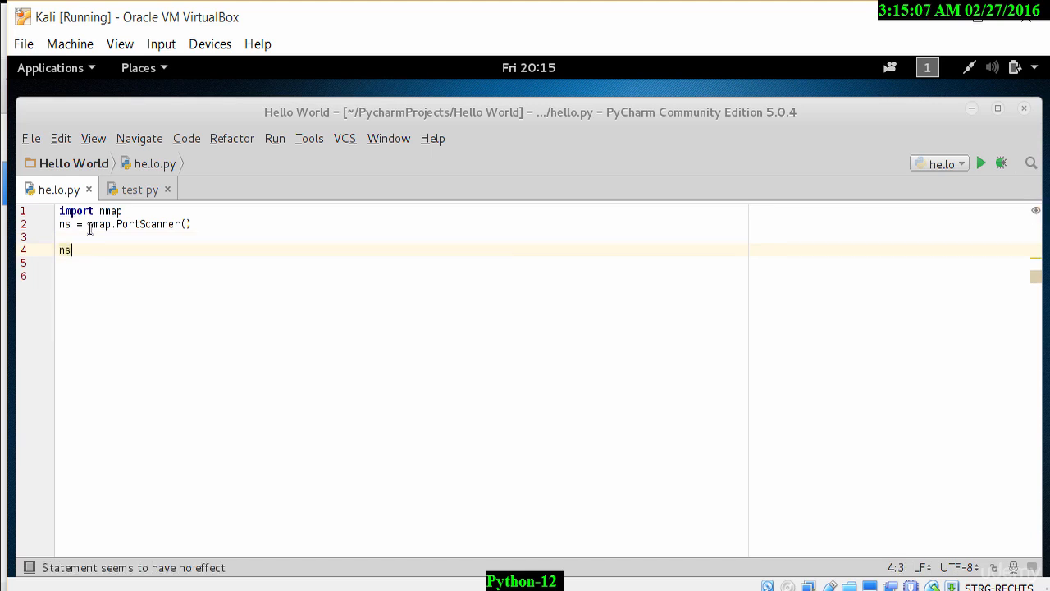
pyautogui.write('.')
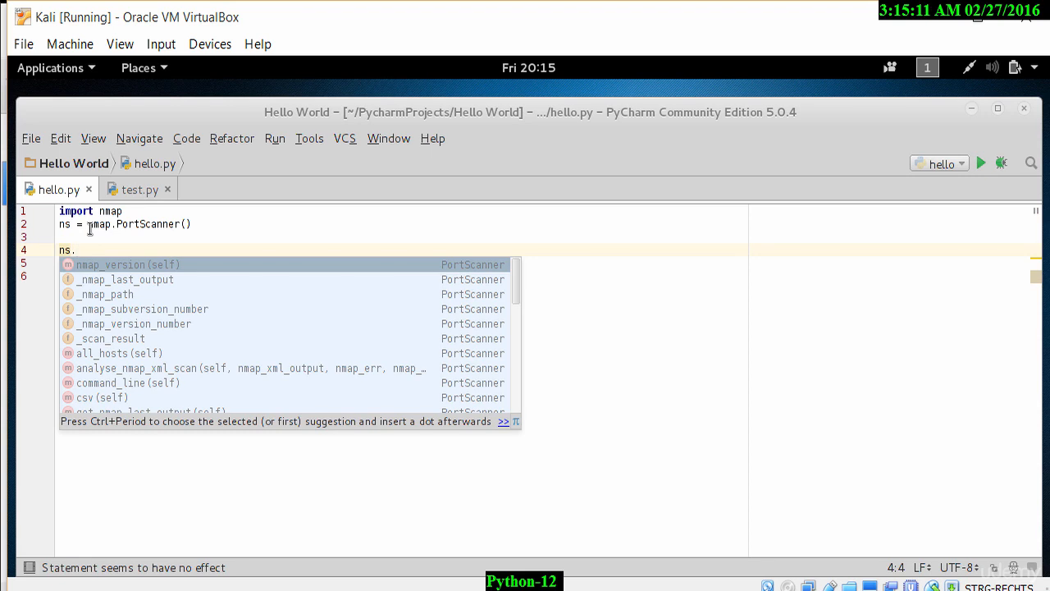
pyautogui.write('nmap_version(')
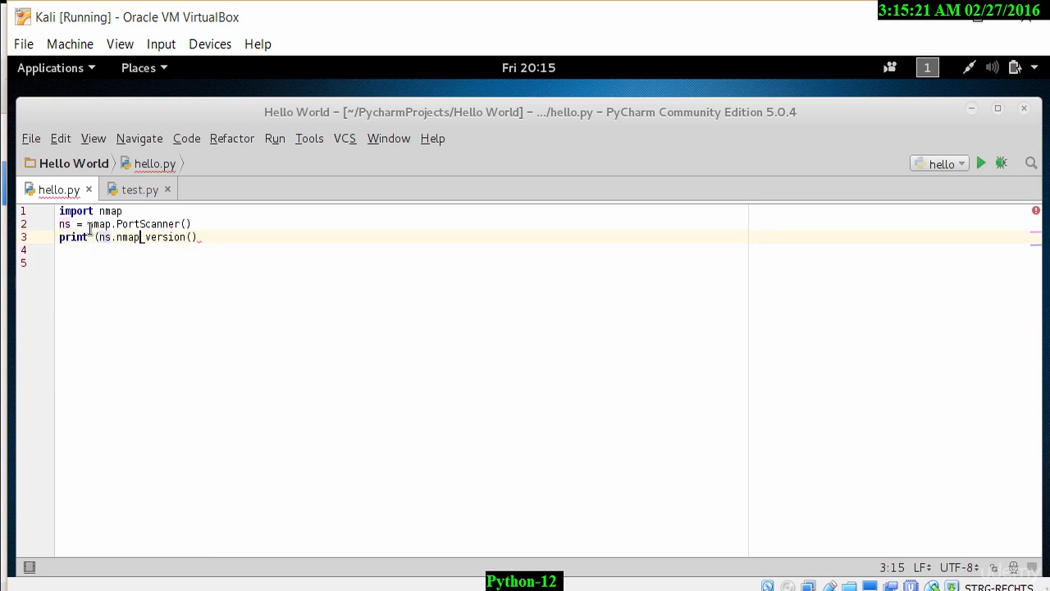
pyautogui.write(')')
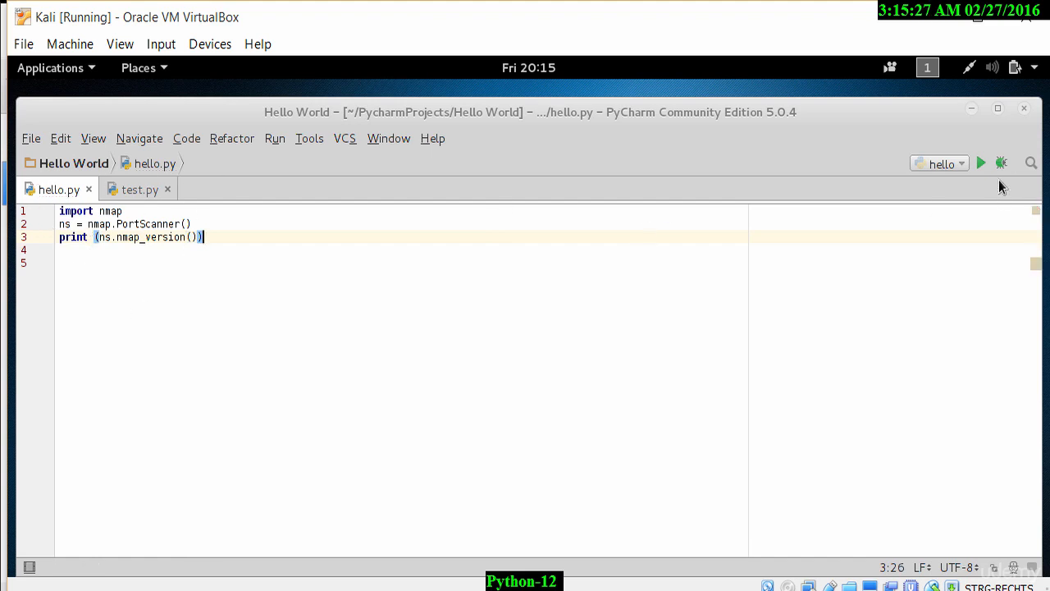
# Step: Run hello.py and confirm the Run panel prints nmap version (6, 49)
pyautogui.click(982, 163)
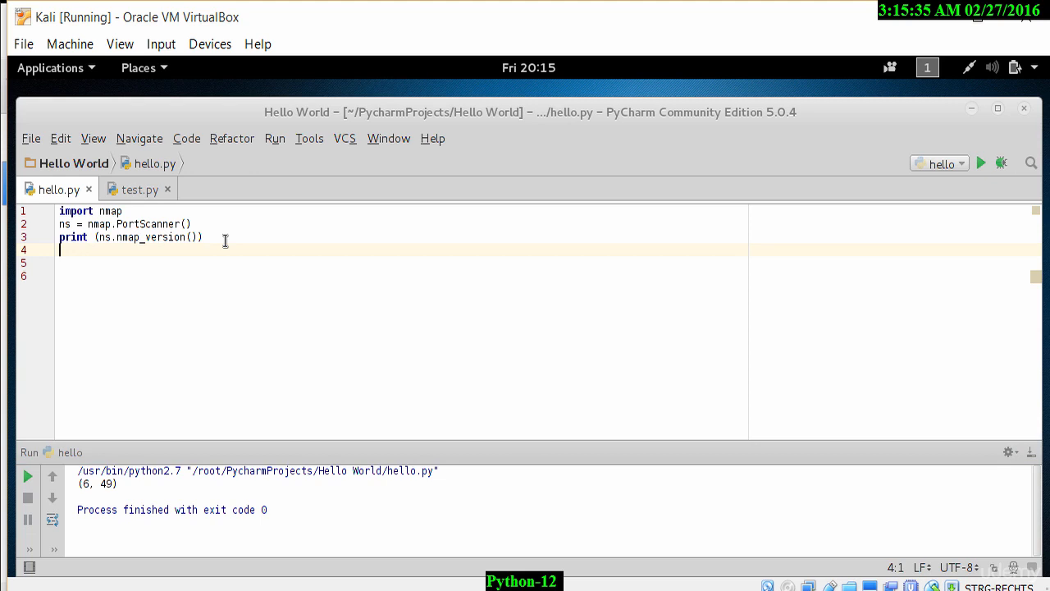
# Step: Start line 4 with ns.scan(), chosen from the autocomplete list
pyautogui.write('ns.')
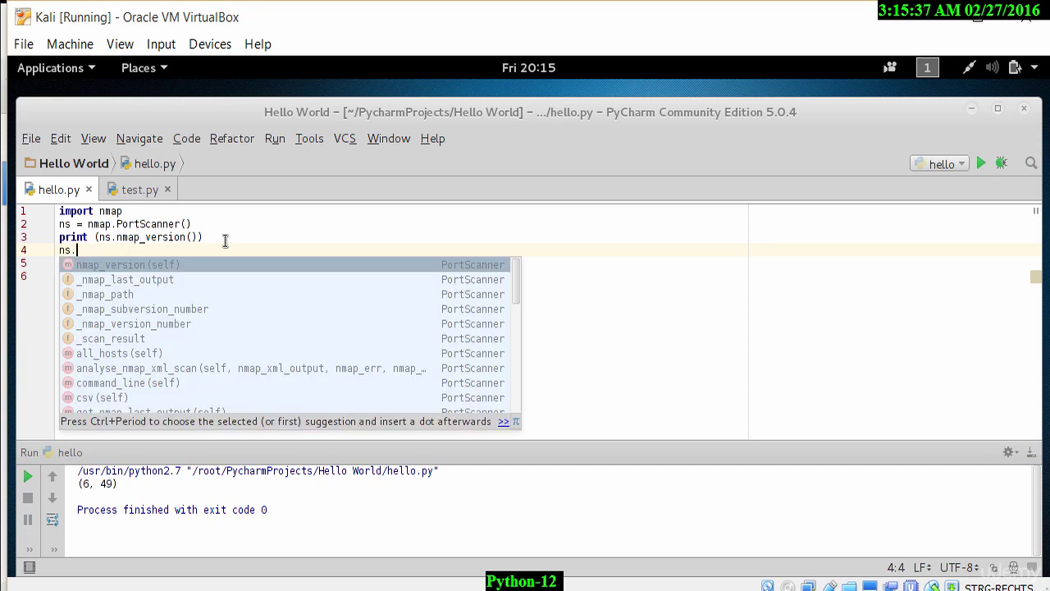
pyautogui.moveTo(226, 286)
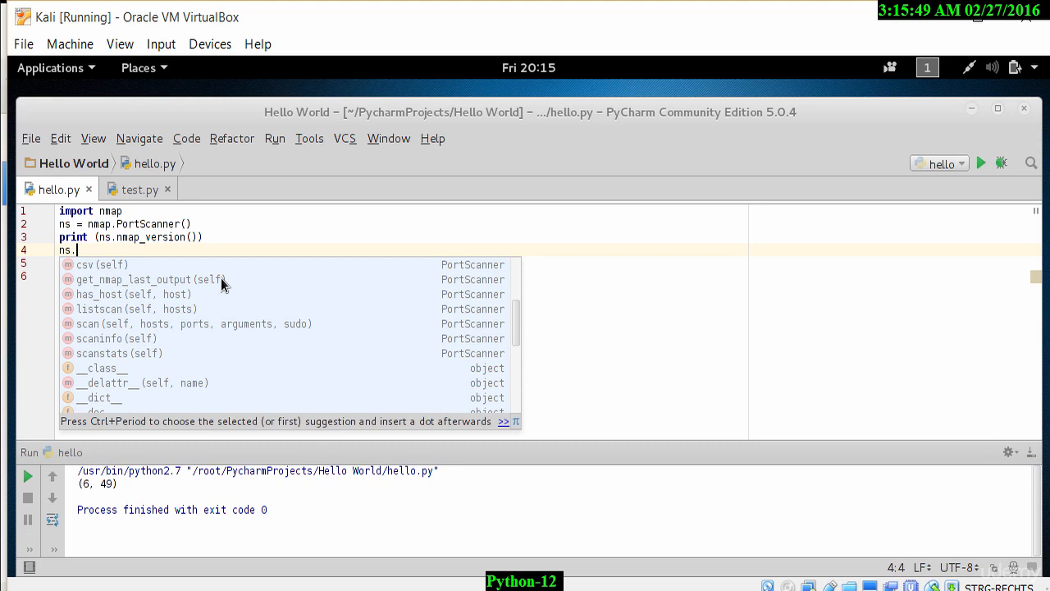
pyautogui.moveTo(89, 325)
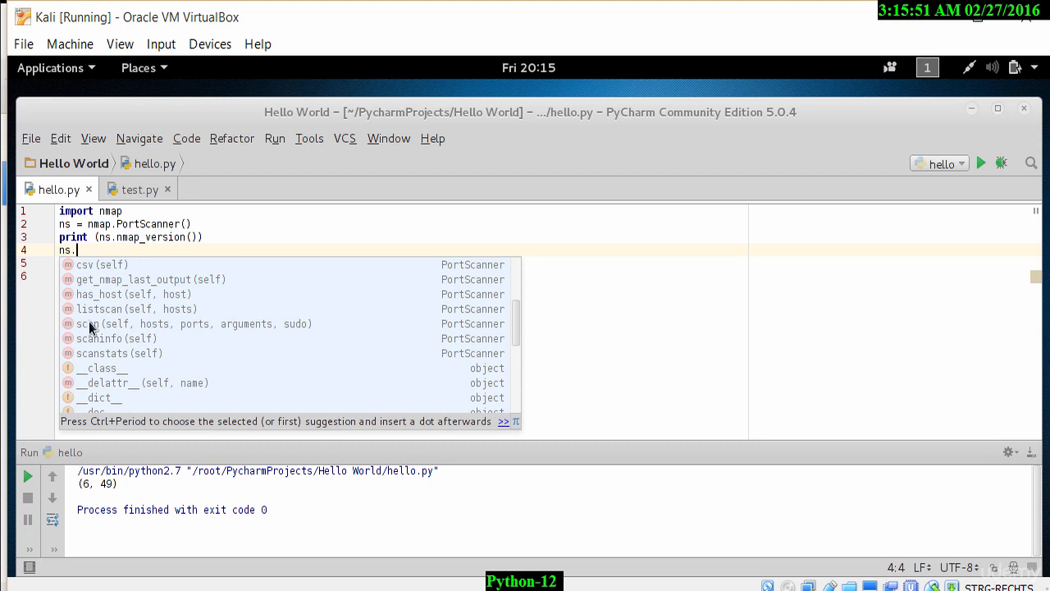
pyautogui.moveTo(105, 337)
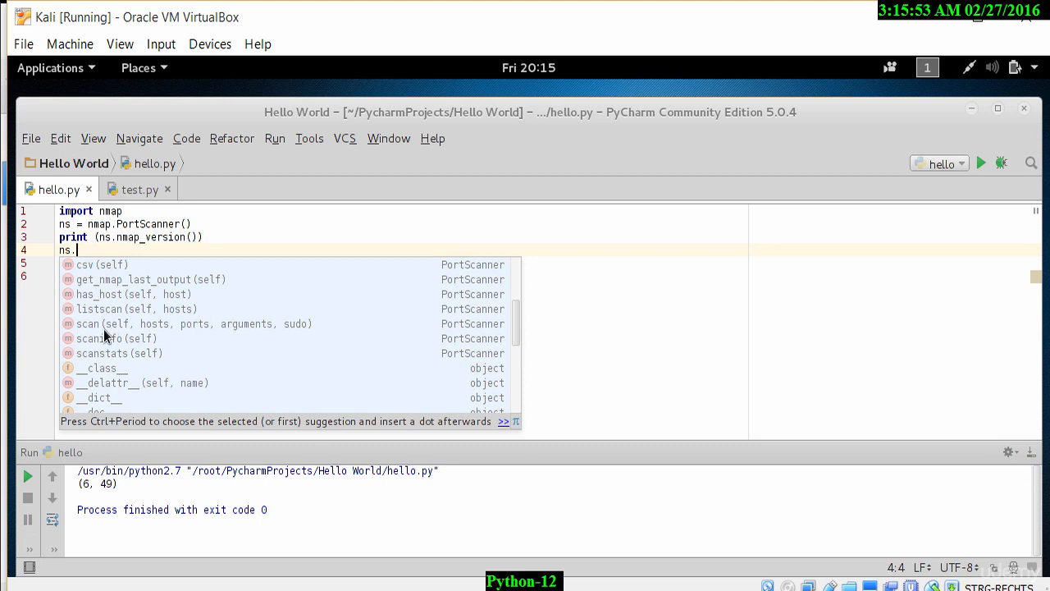
pyautogui.click(82, 324)
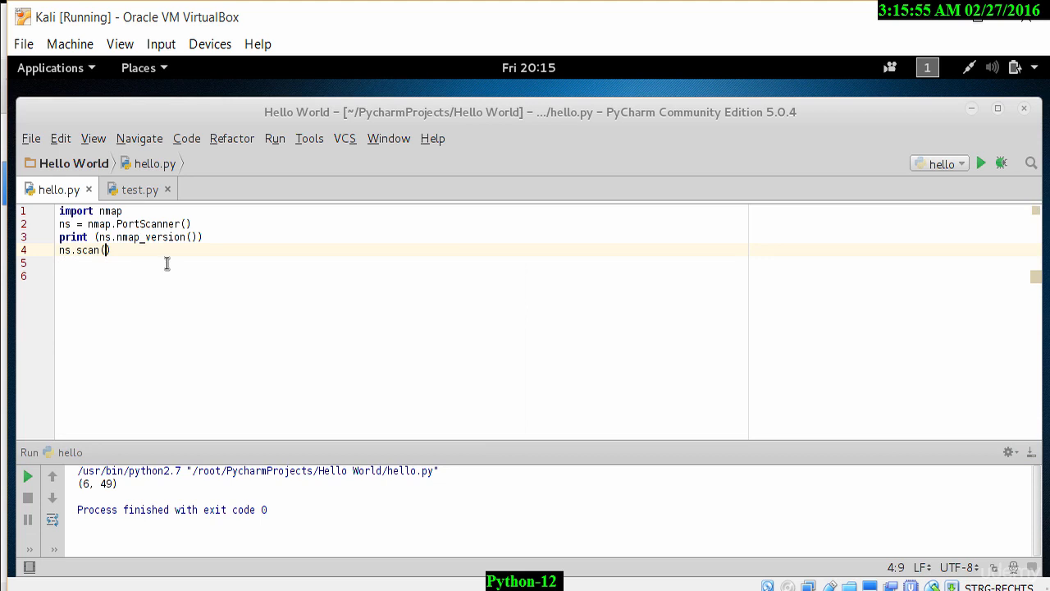
pyautogui.click(105, 251)
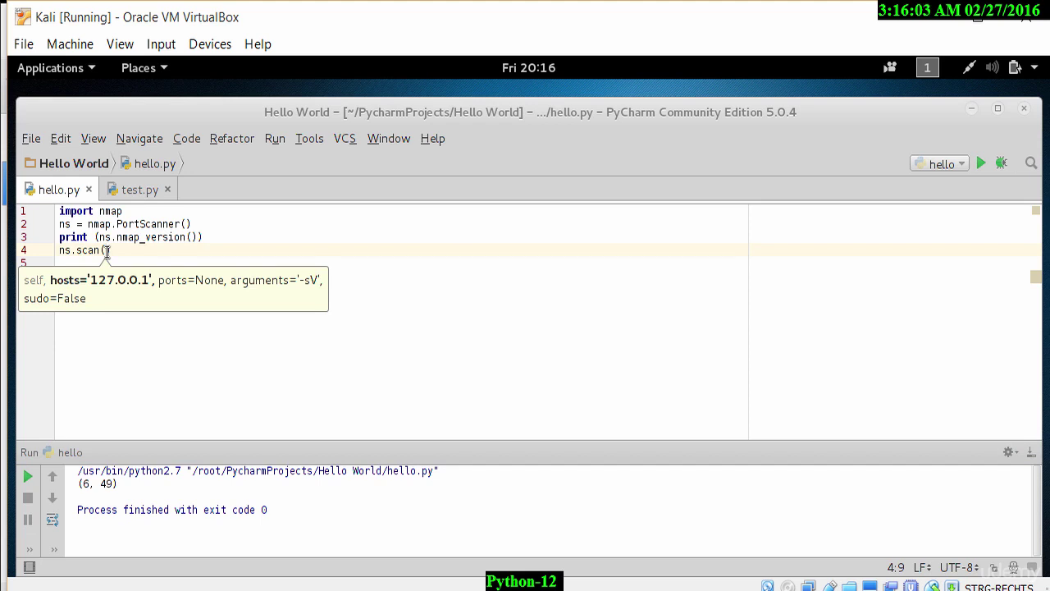
pyautogui.write(')')
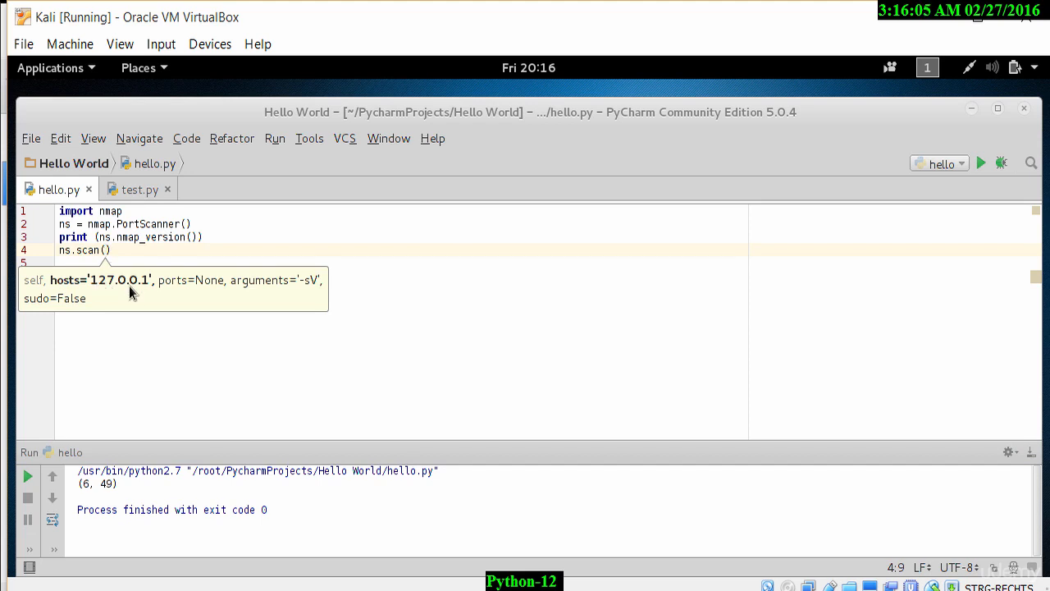
pyautogui.moveTo(147, 294)
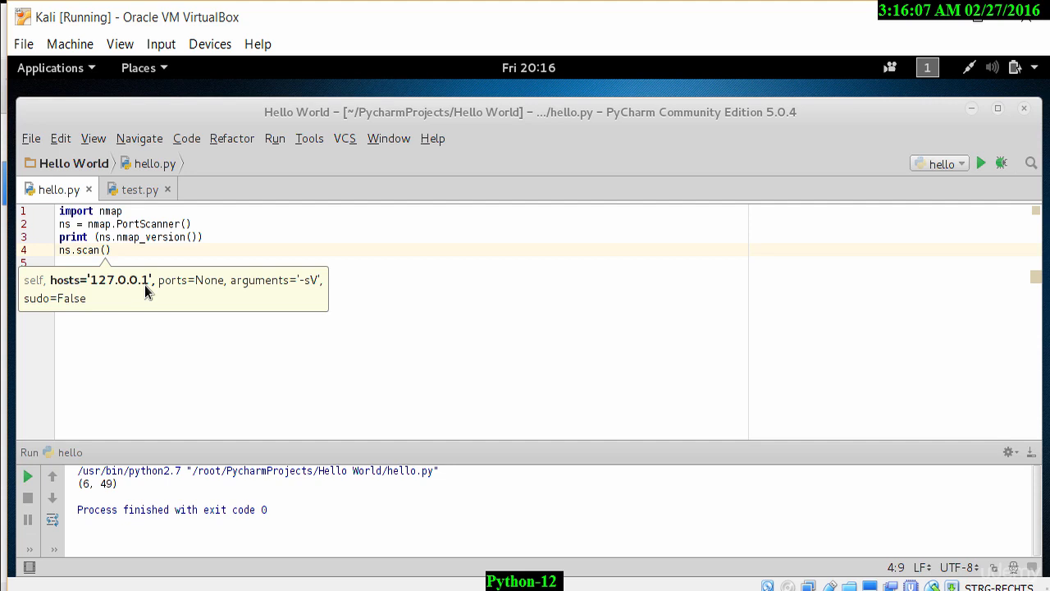
pyautogui.moveTo(195, 294)
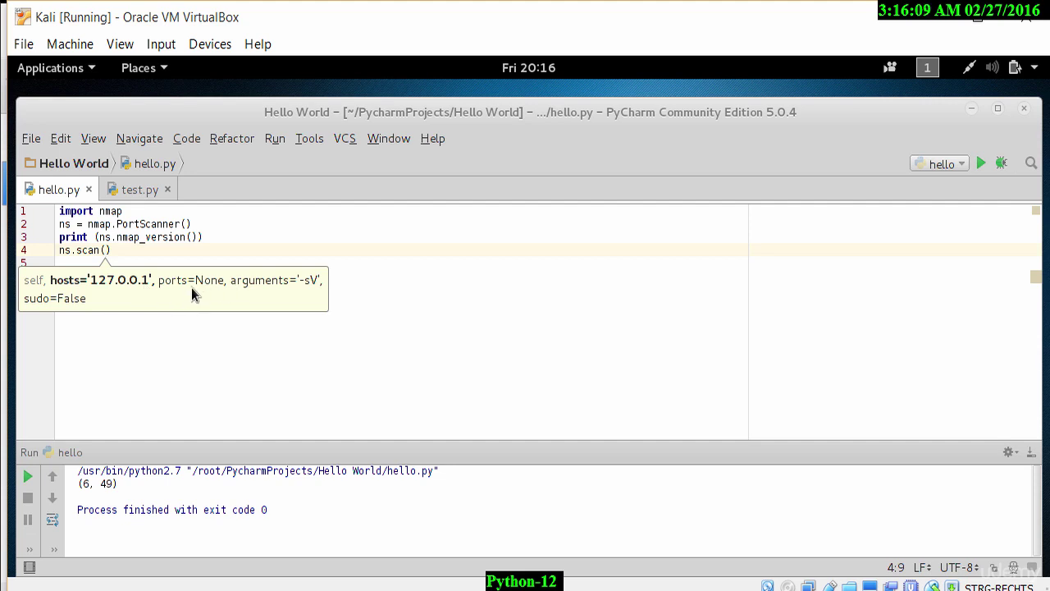
pyautogui.moveTo(318, 297)
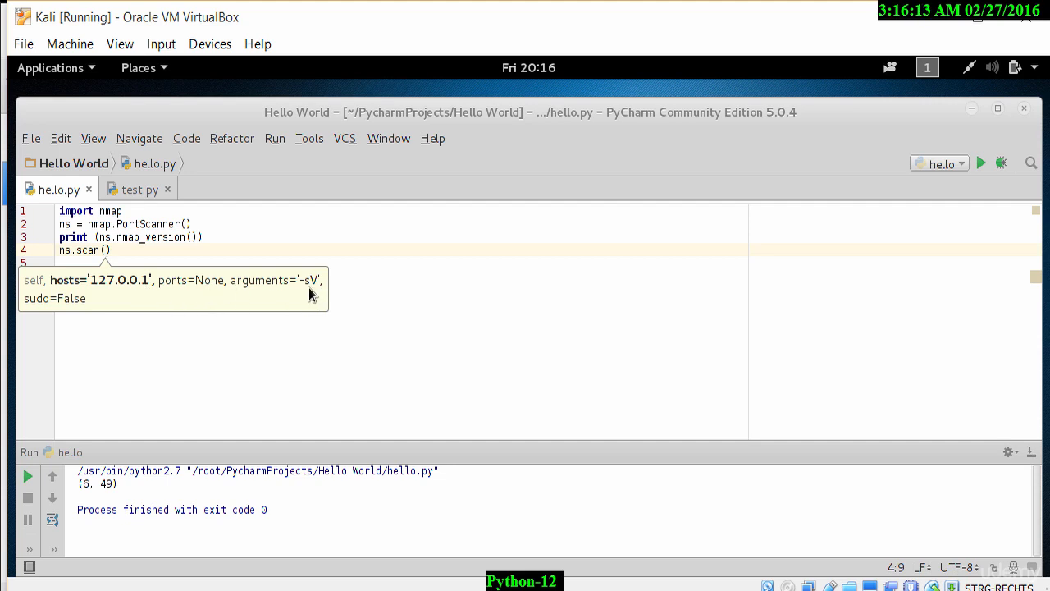
pyautogui.moveTo(115, 284)
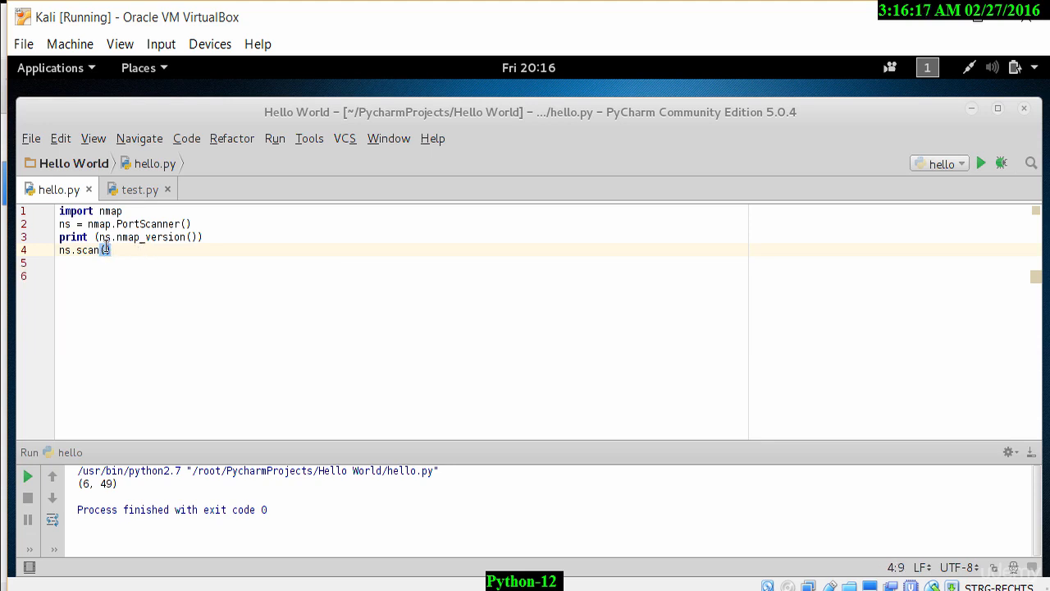
# Step: Pass '127.0.0.1' and '1-65535' as the scan call's arguments
pyautogui.write('127')
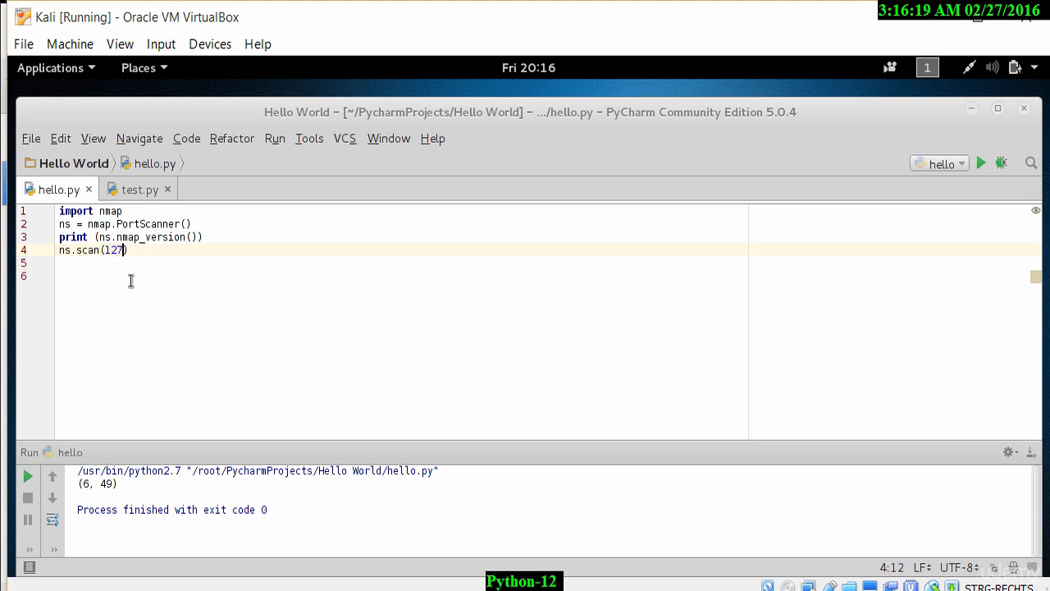
pyautogui.write('.0.0.1')
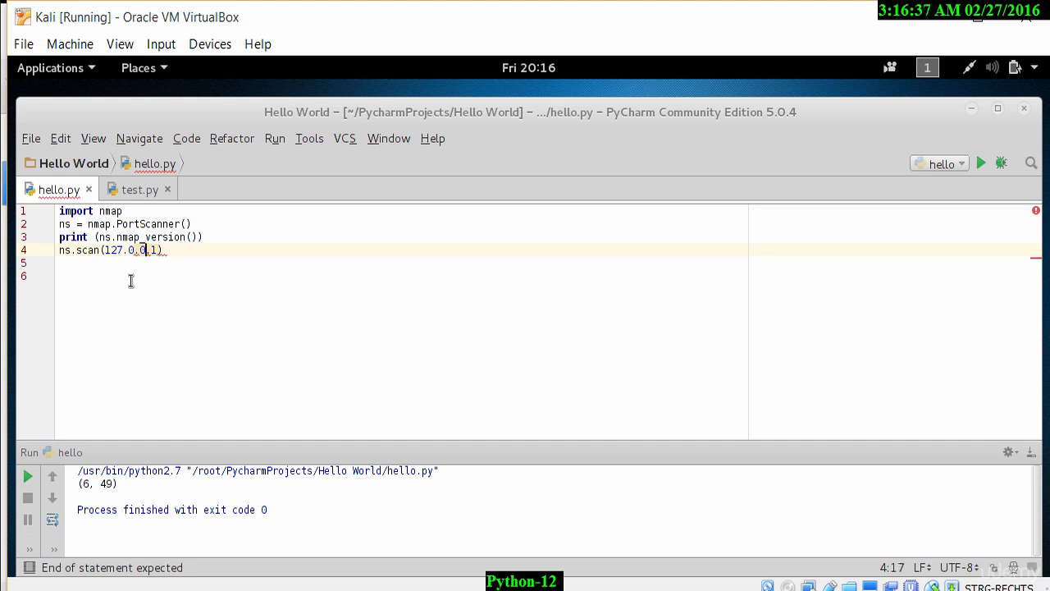
pyautogui.write("'")
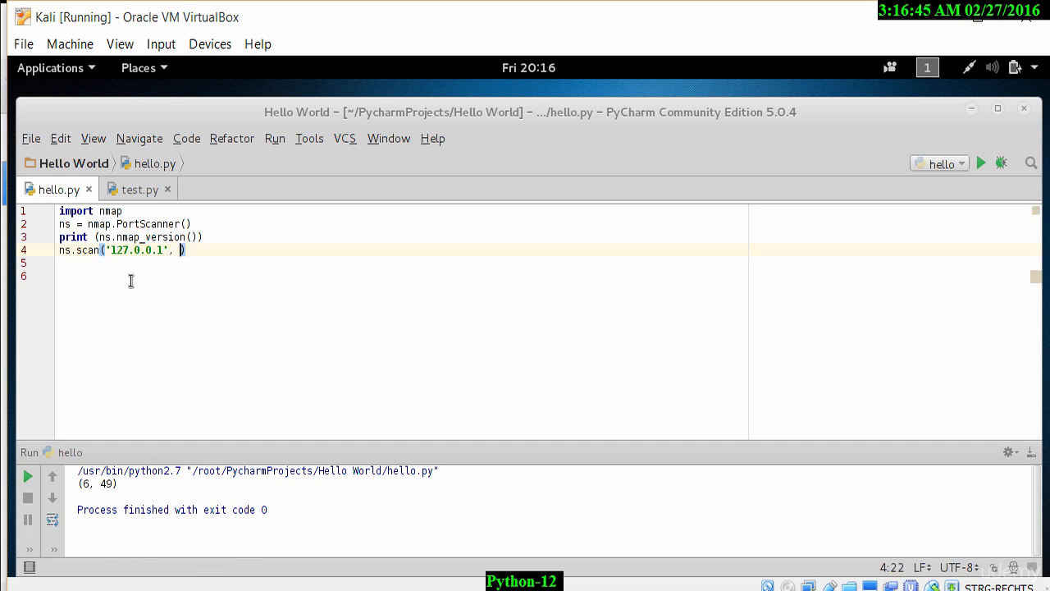
pyautogui.write("''")
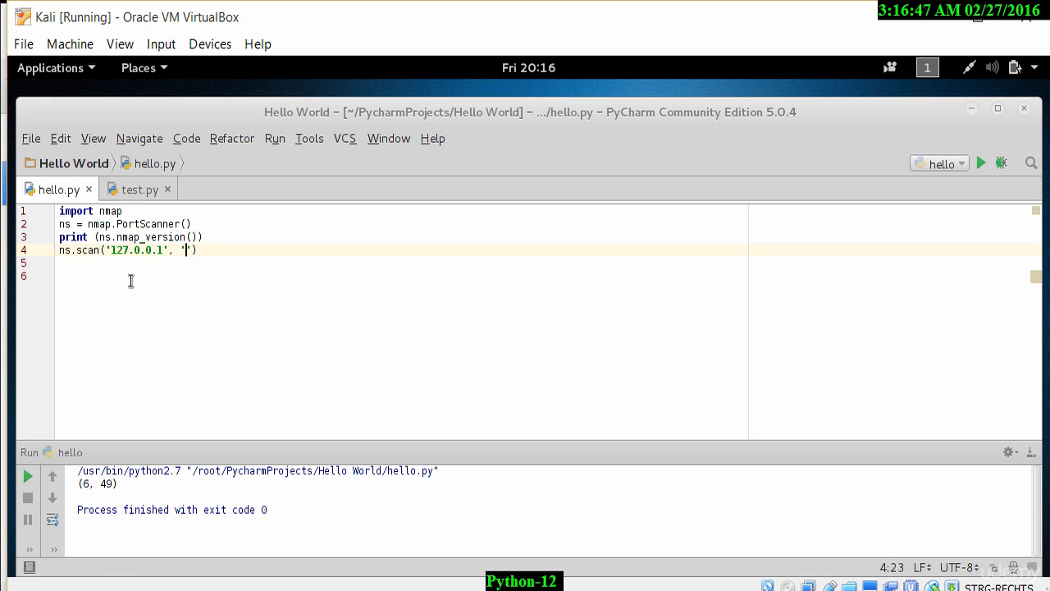
pyautogui.write('1')
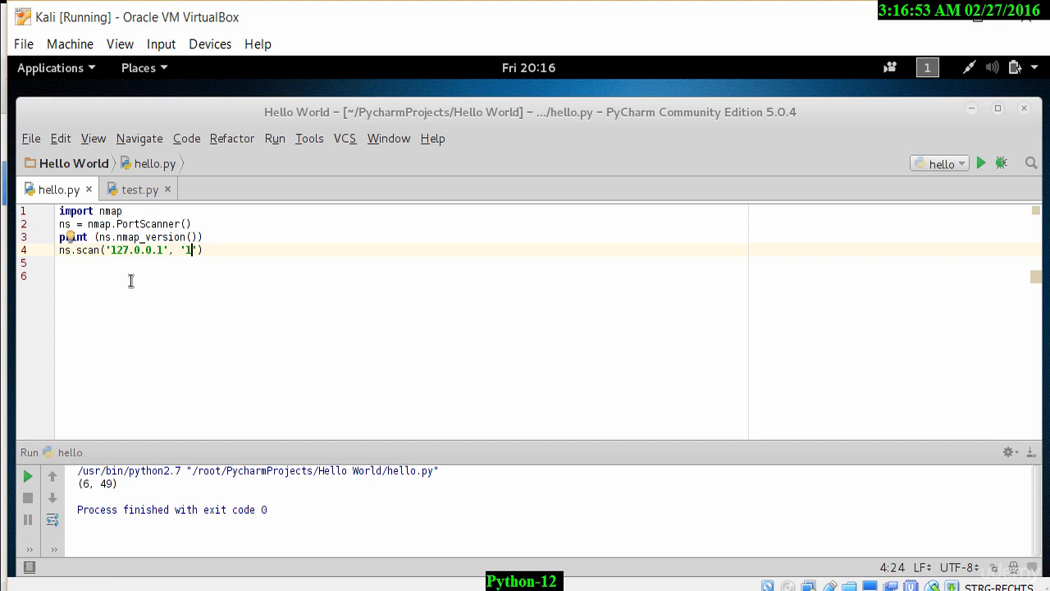
pyautogui.write('-6')
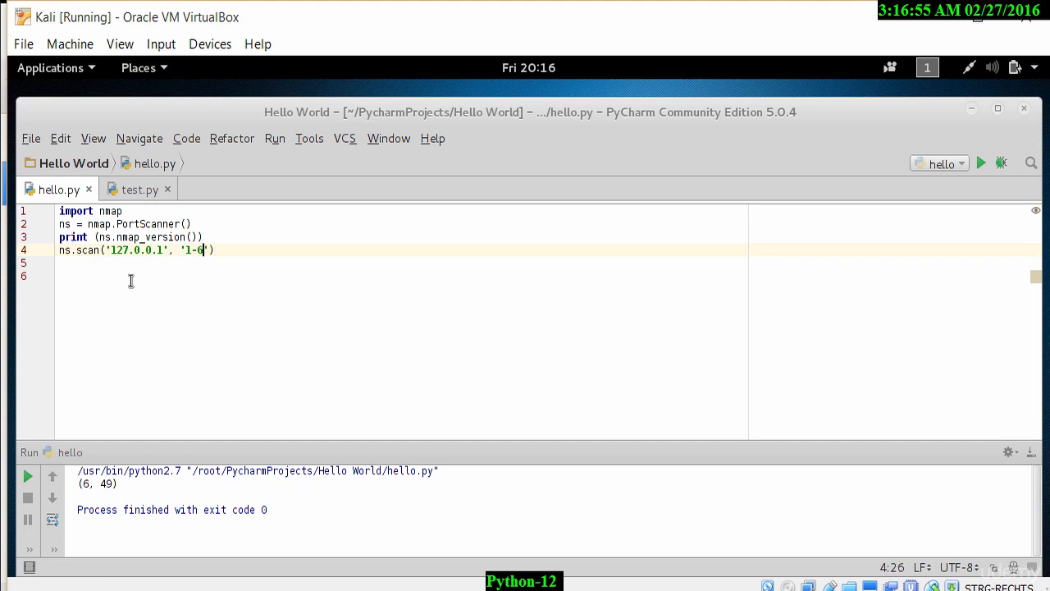
pyautogui.write('5525')
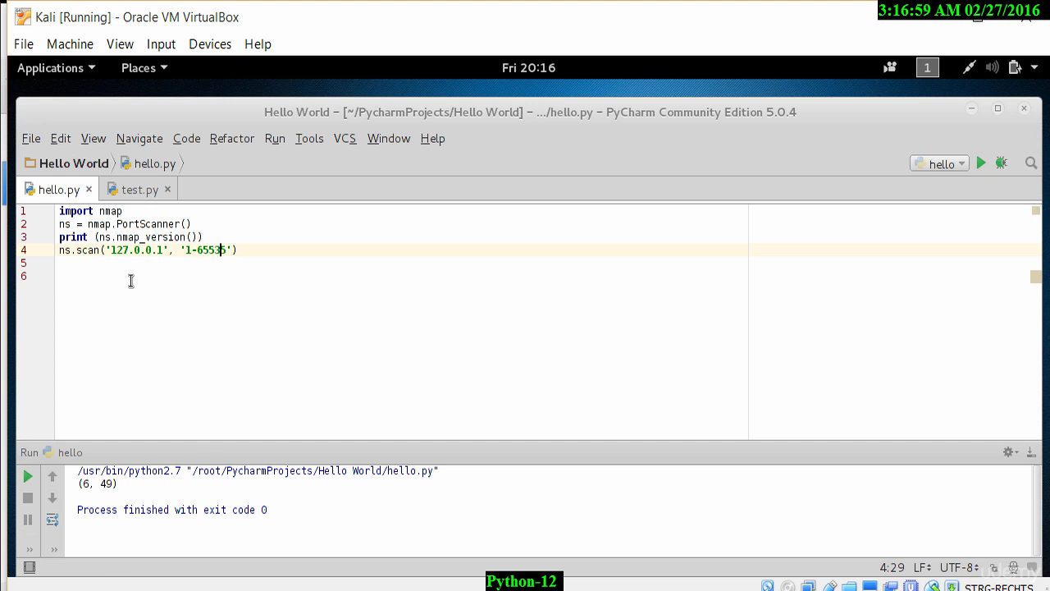
pyautogui.write('5')
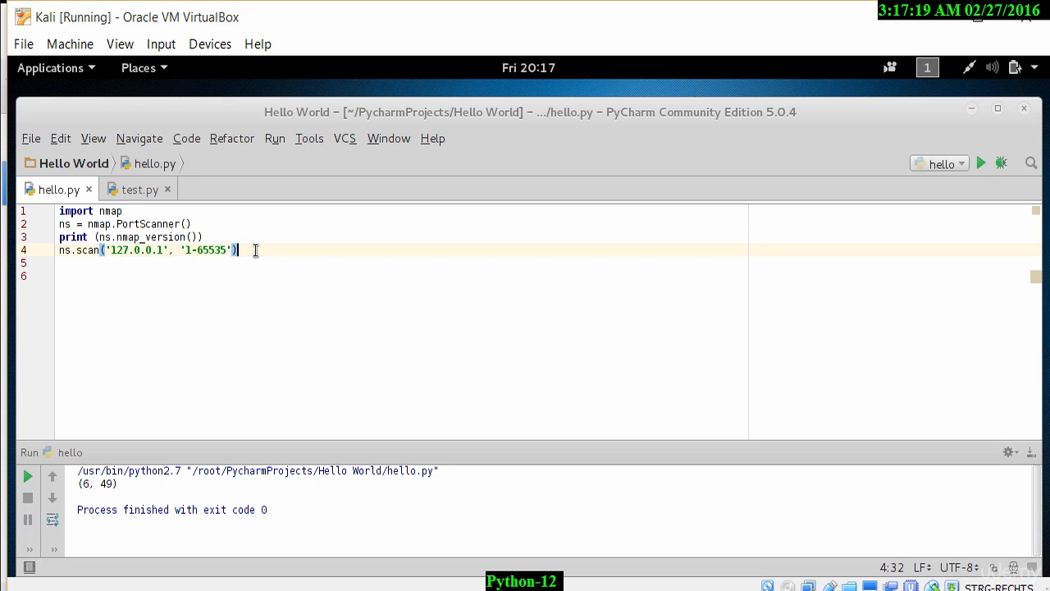
pyautogui.moveTo(70, 187)
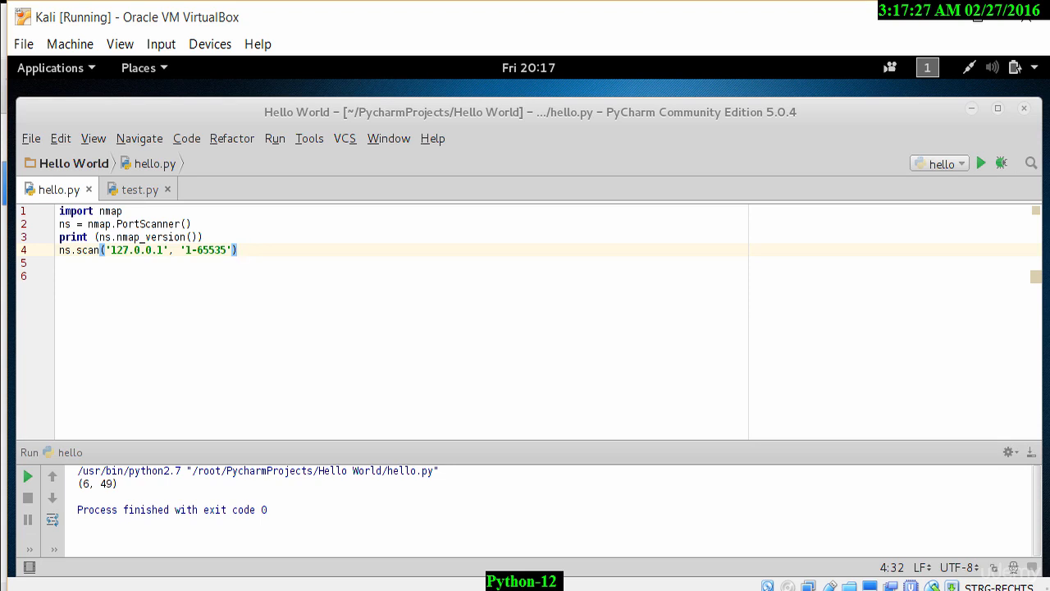
pyautogui.moveTo(981, 163)
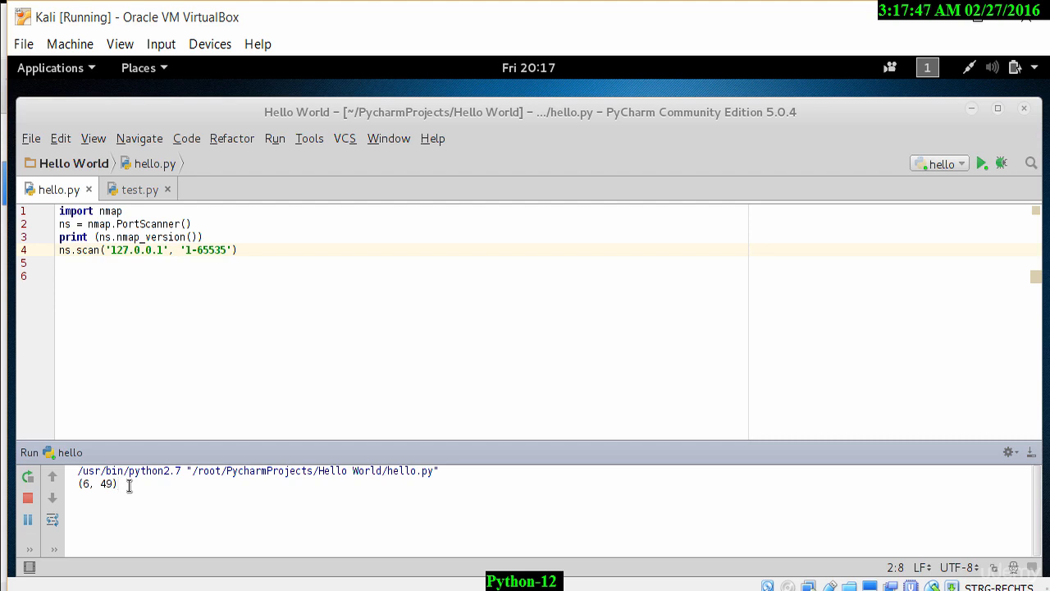
# Step: Add '-v' as a third scan argument and rerun, producing a traceback at line 4
pyautogui.click(228, 249)
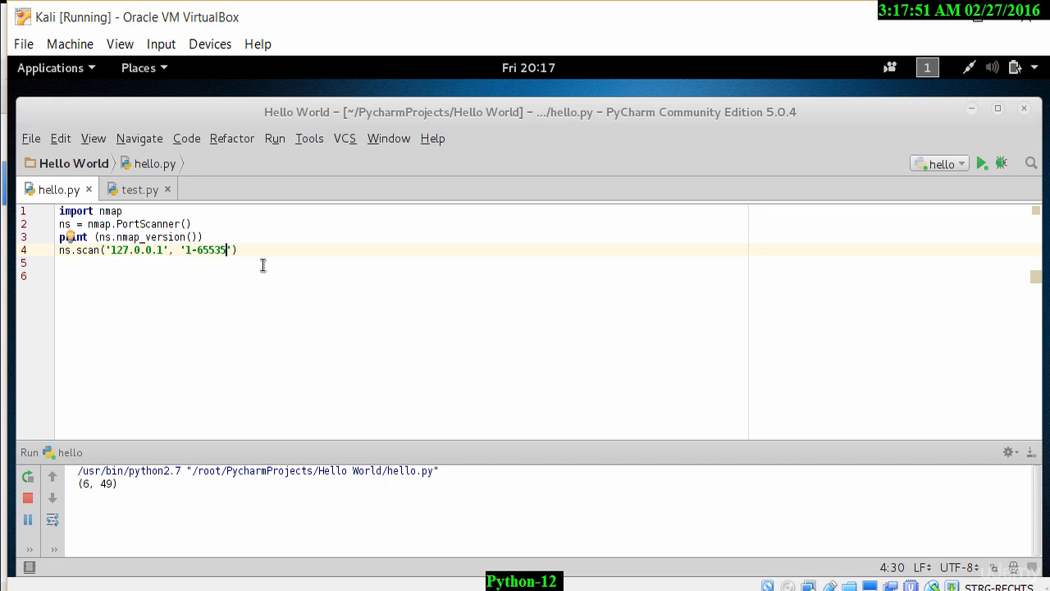
pyautogui.moveTo(847, 485)
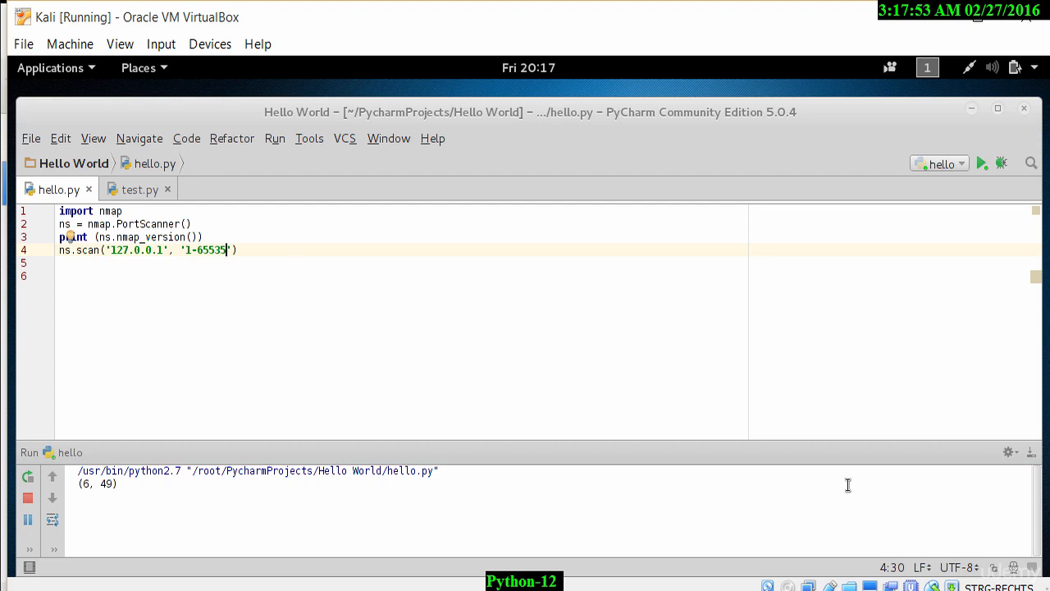
pyautogui.moveTo(904, 505)
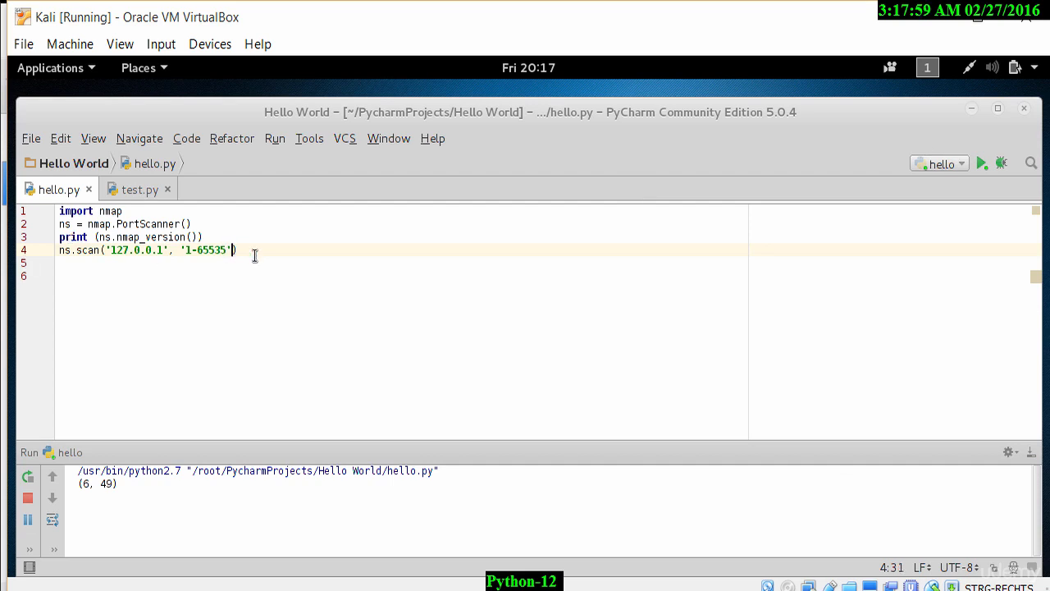
pyautogui.write(',')
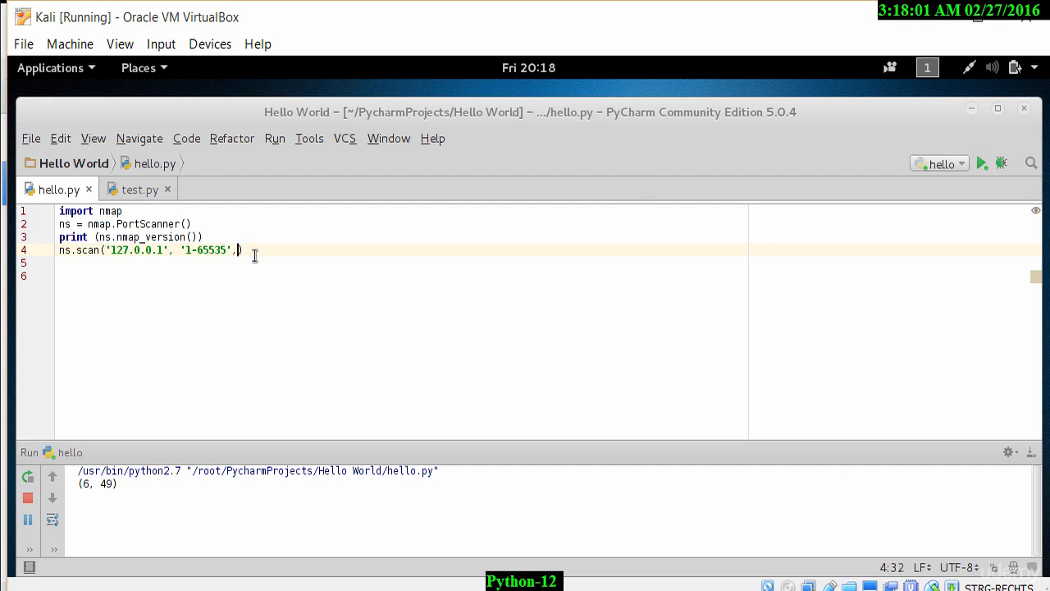
pyautogui.write("'-v")
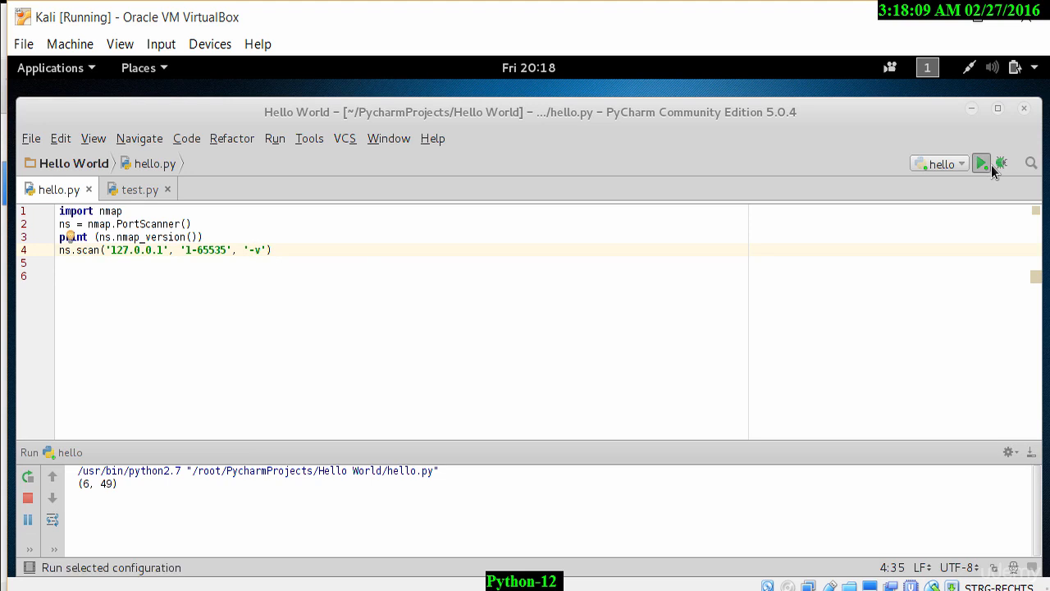
pyautogui.click(982, 162)
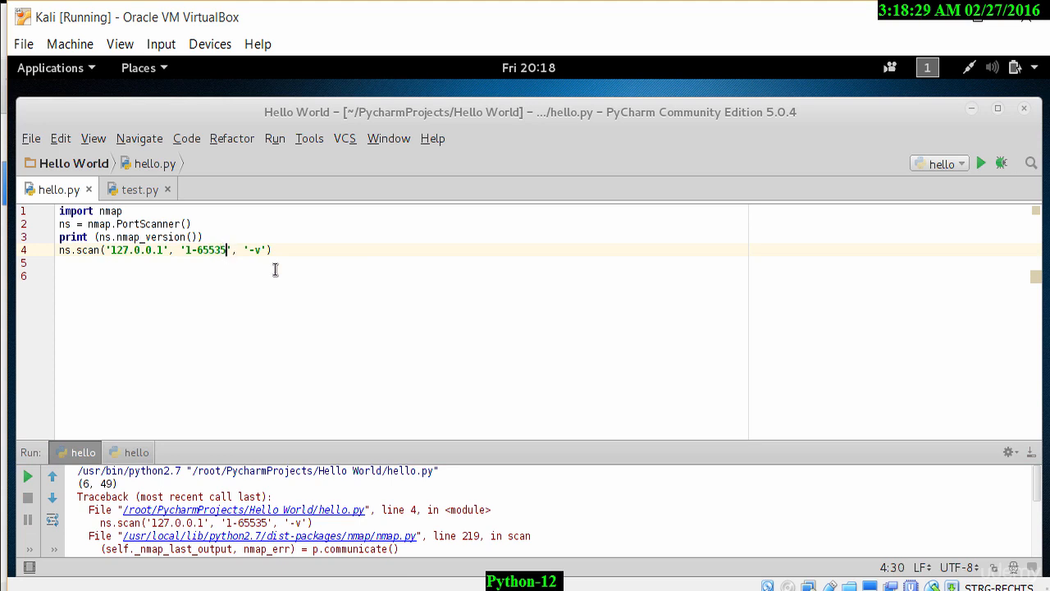
# Step: Make the scan target ports '1-1000' with '-v' as the third argument
pyautogui.press('BackSpace')
pyautogui.write('1000')
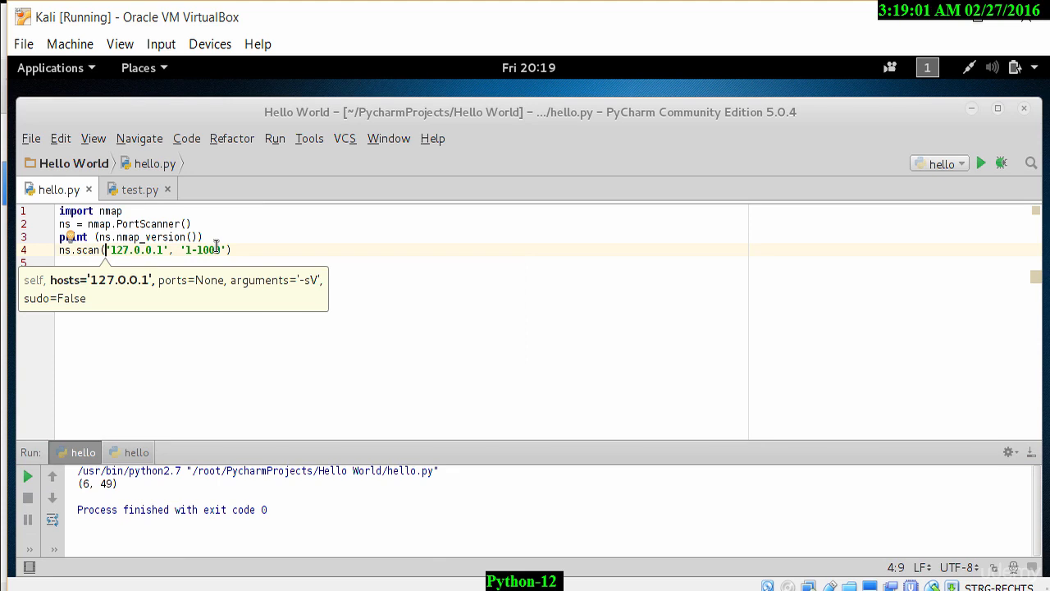
pyautogui.click(272, 250)
pyautogui.write(', ')
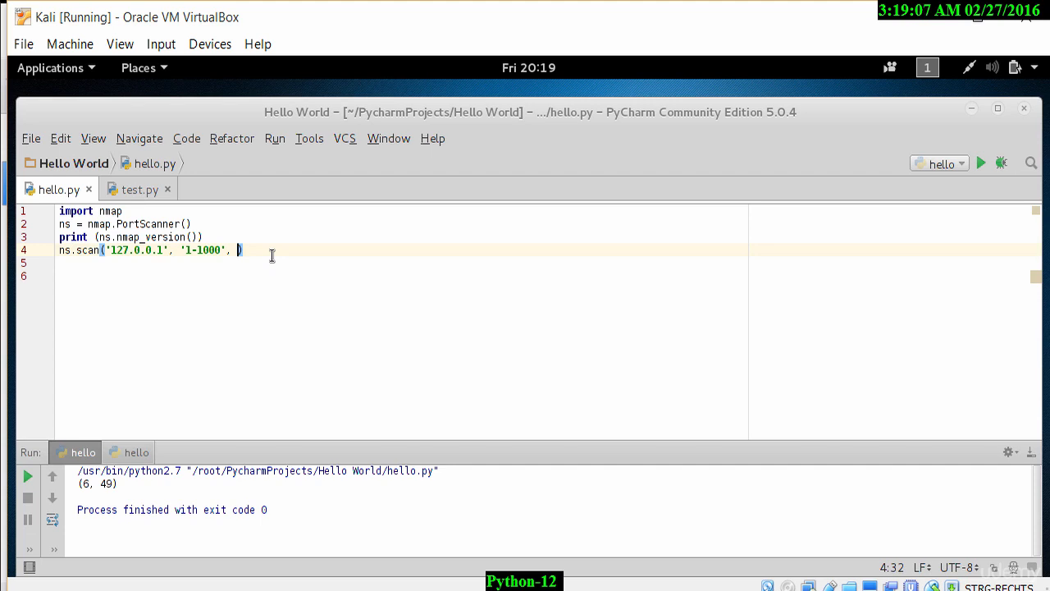
pyautogui.write("''")
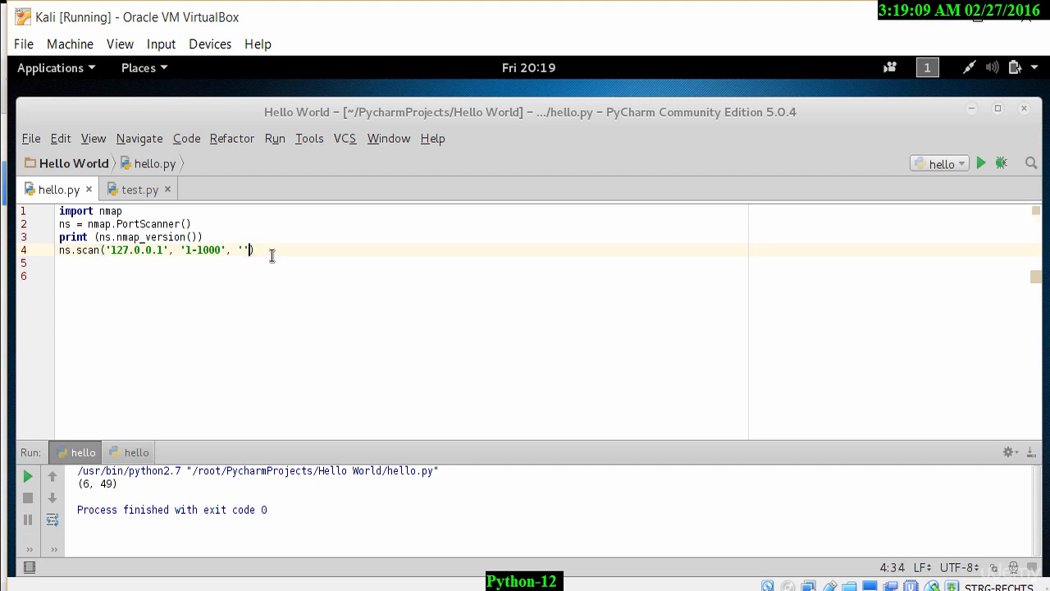
pyautogui.write('v')
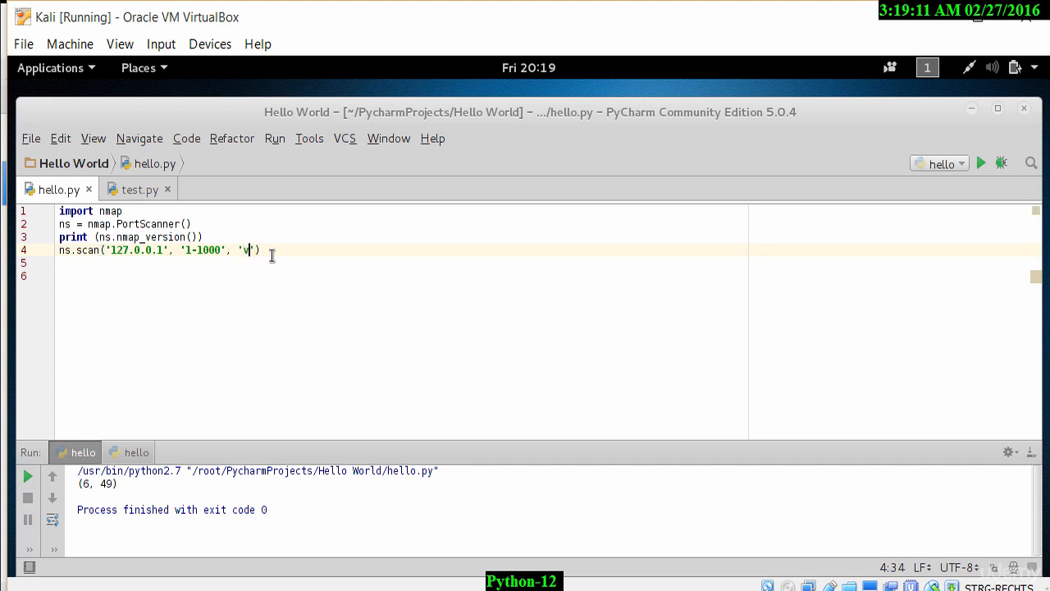
pyautogui.write('-')
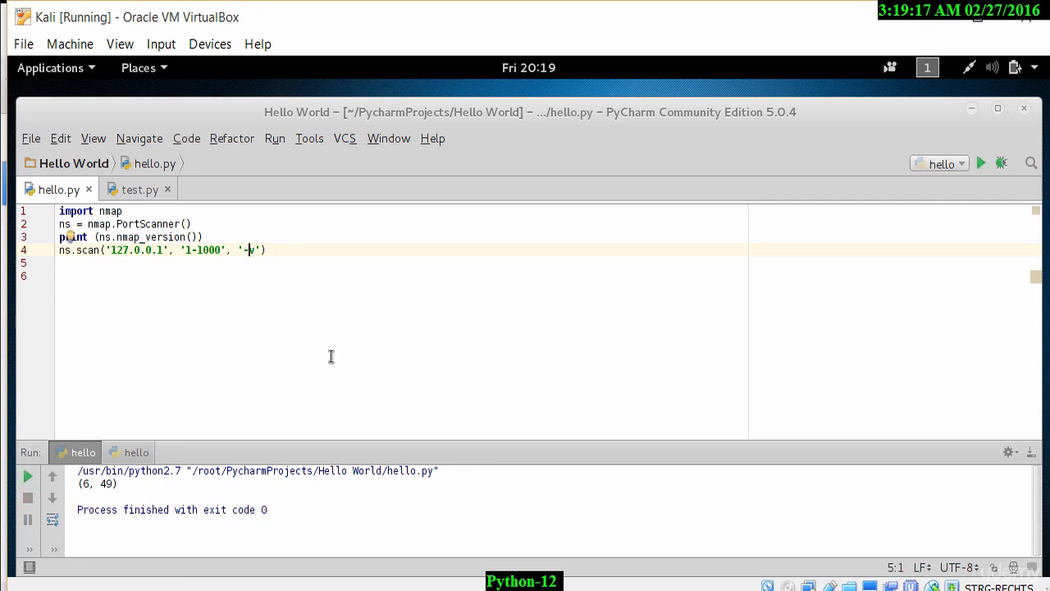
pyautogui.moveTo(82, 255)
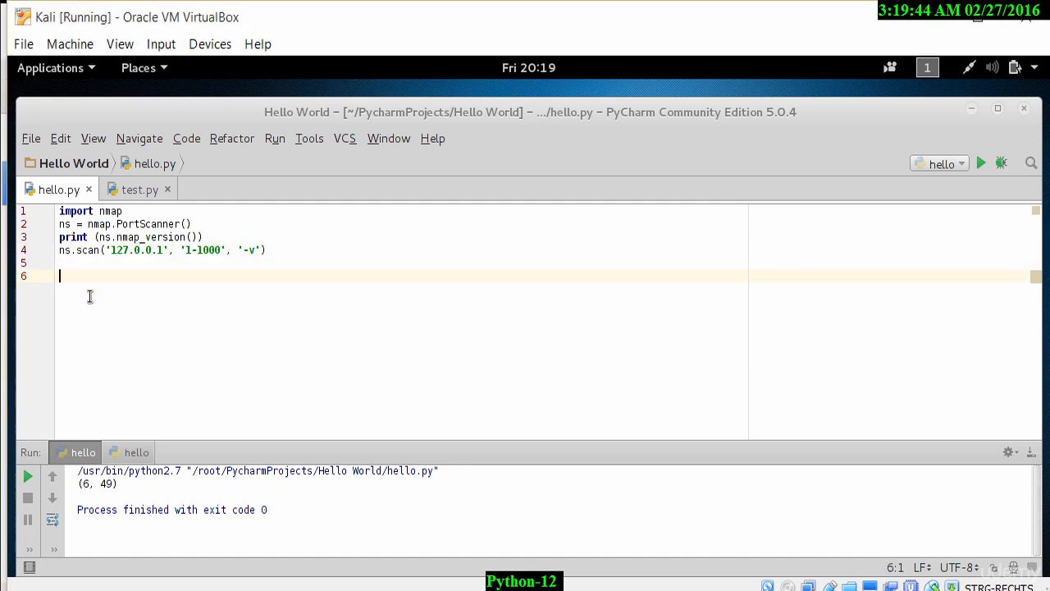
# Step: Add ns.scaninfo() on line 5 and rerun, showing tcp services '1-1000' via syn
pyautogui.write('n')
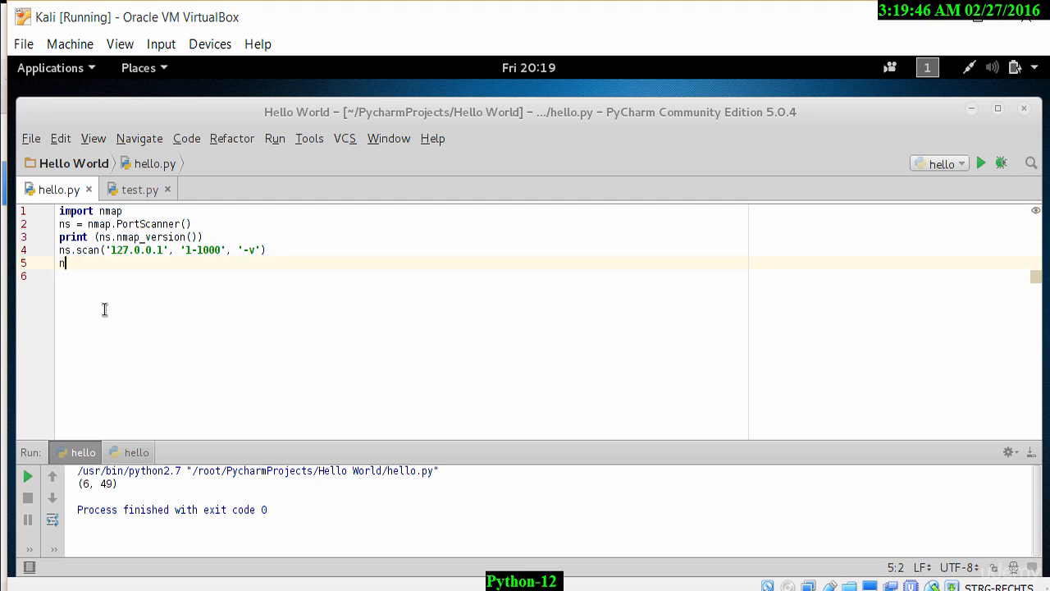
pyautogui.write('s.')
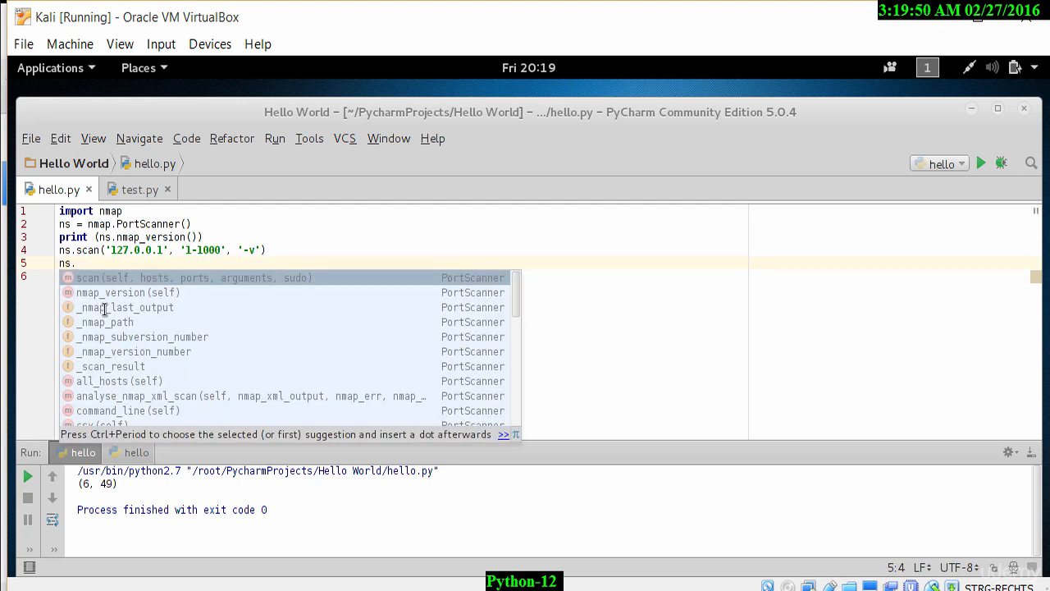
pyautogui.write('sc')
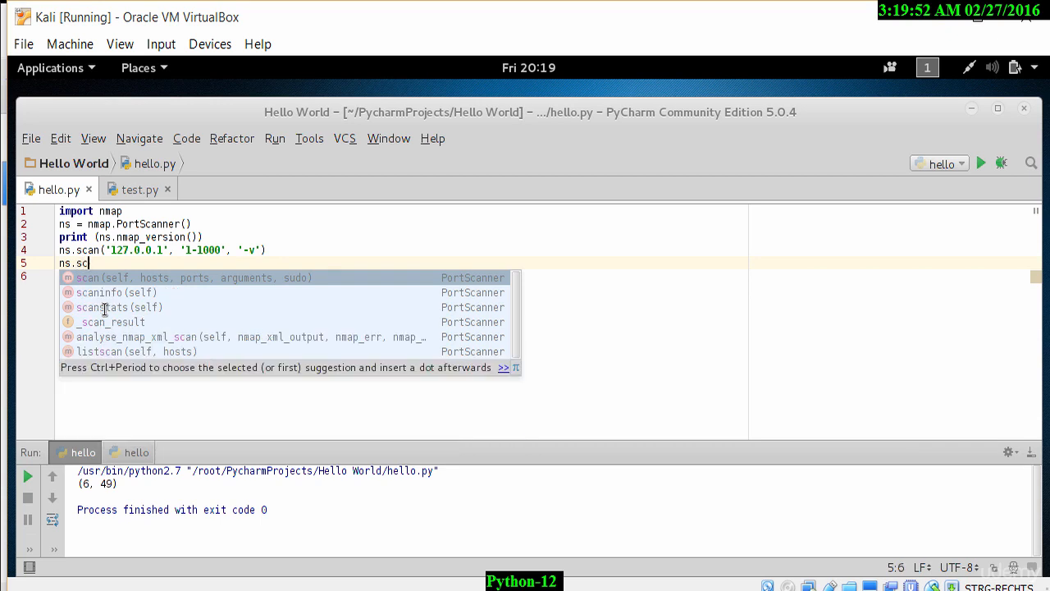
pyautogui.write('aninfo(')
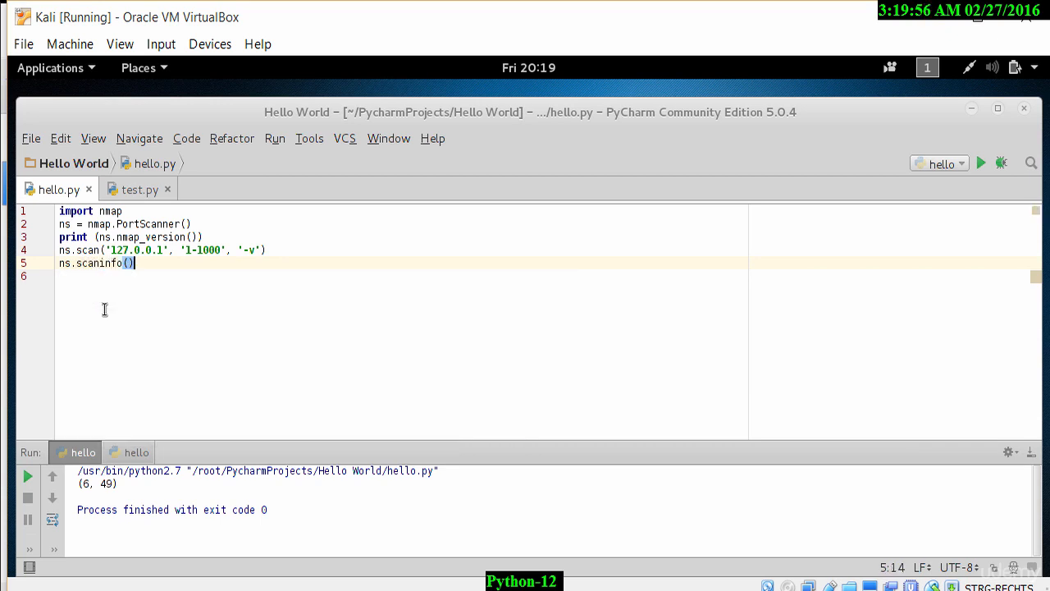
pyautogui.moveTo(231, 318)
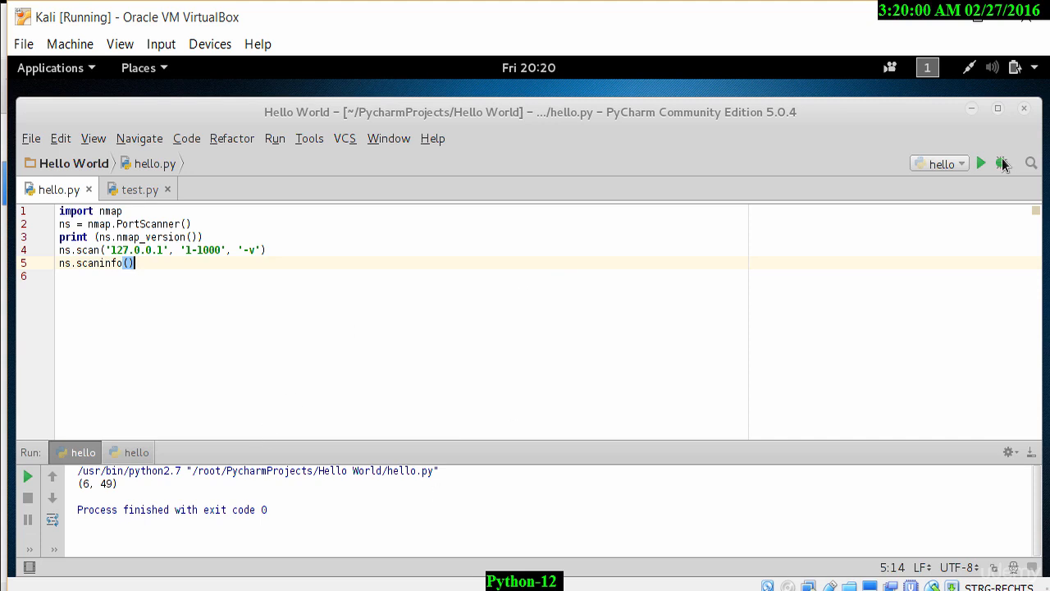
pyautogui.click(1004, 162)
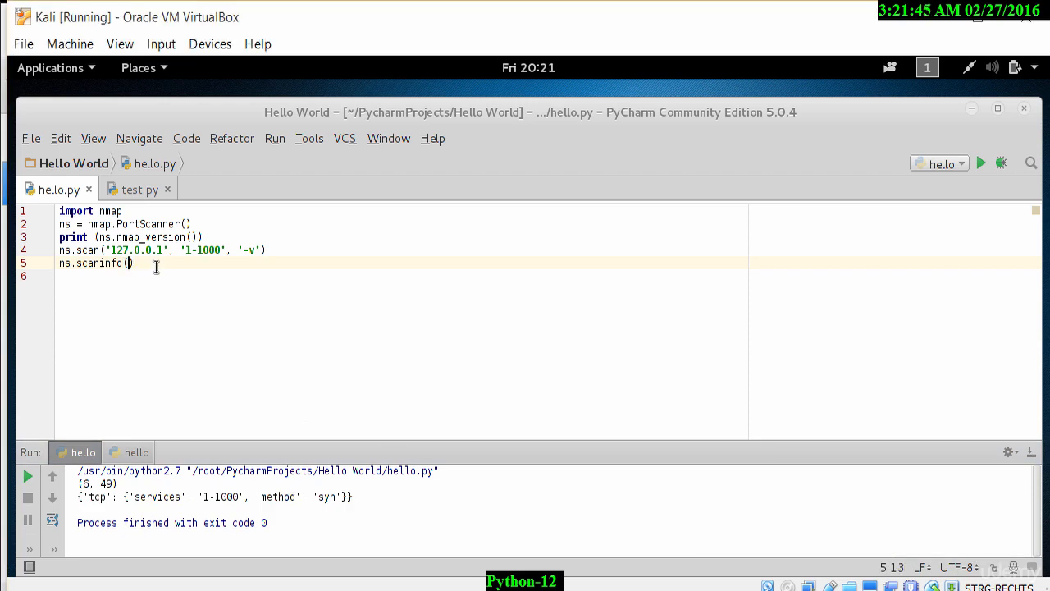
# Step: Change line 5 to print(ns.scaninfo()) and rerun to show the tcp scan info
pyautogui.write('print (')
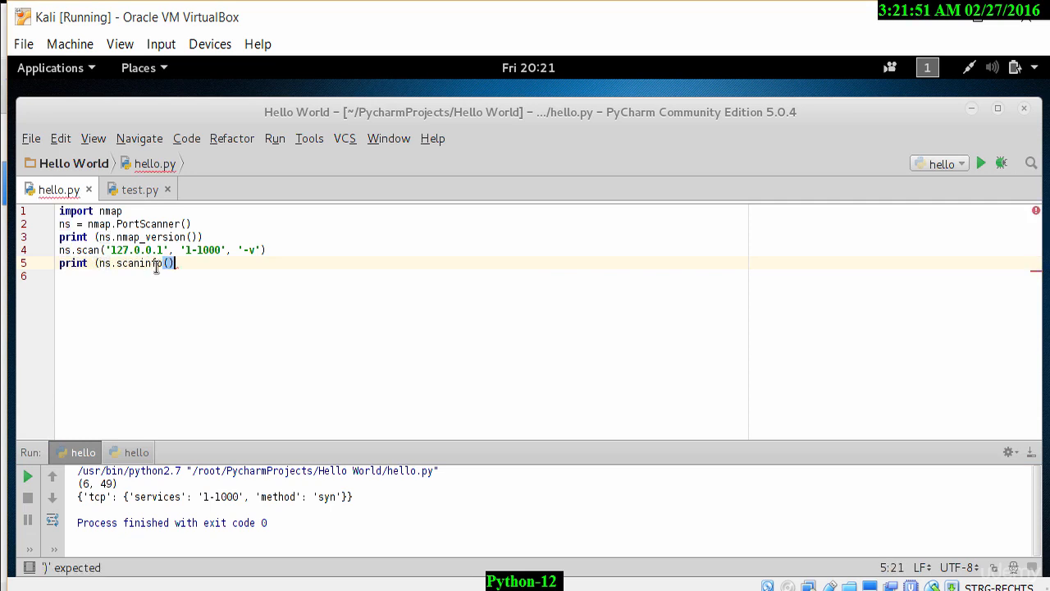
pyautogui.write(')')
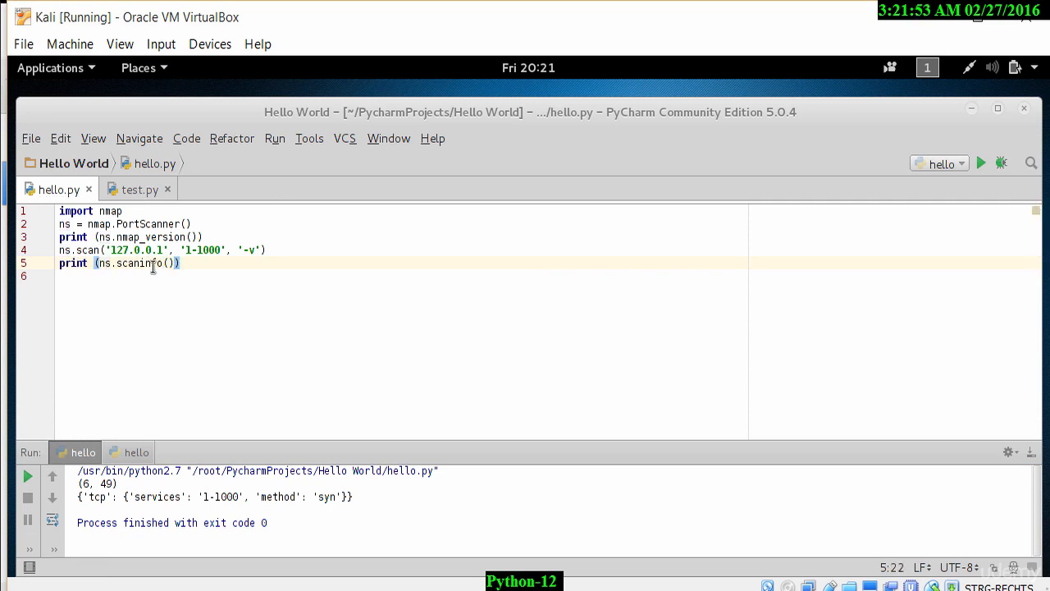
pyautogui.click(981, 163)
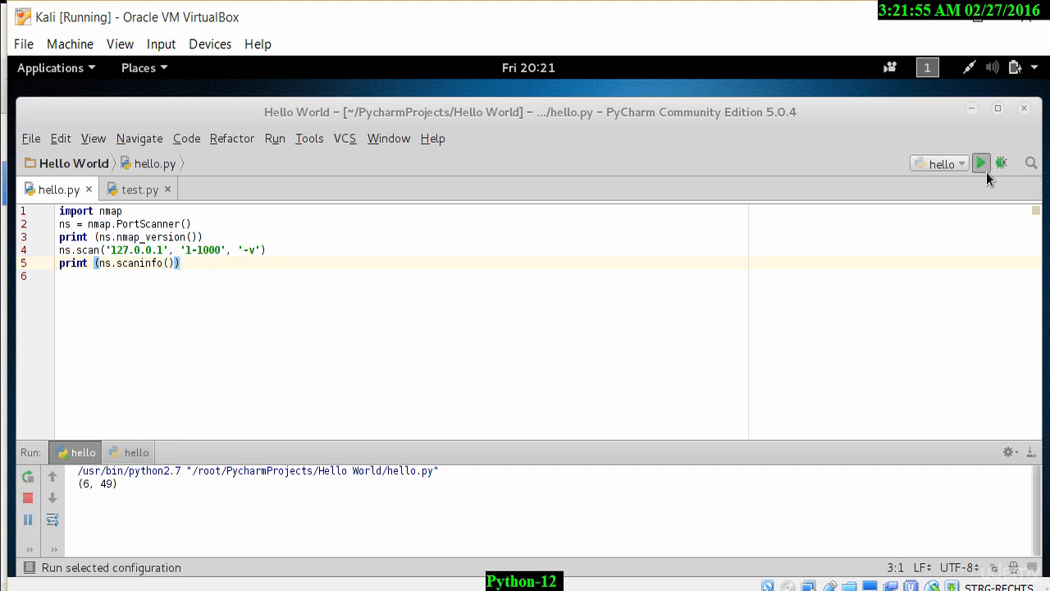
pyautogui.click(981, 163)
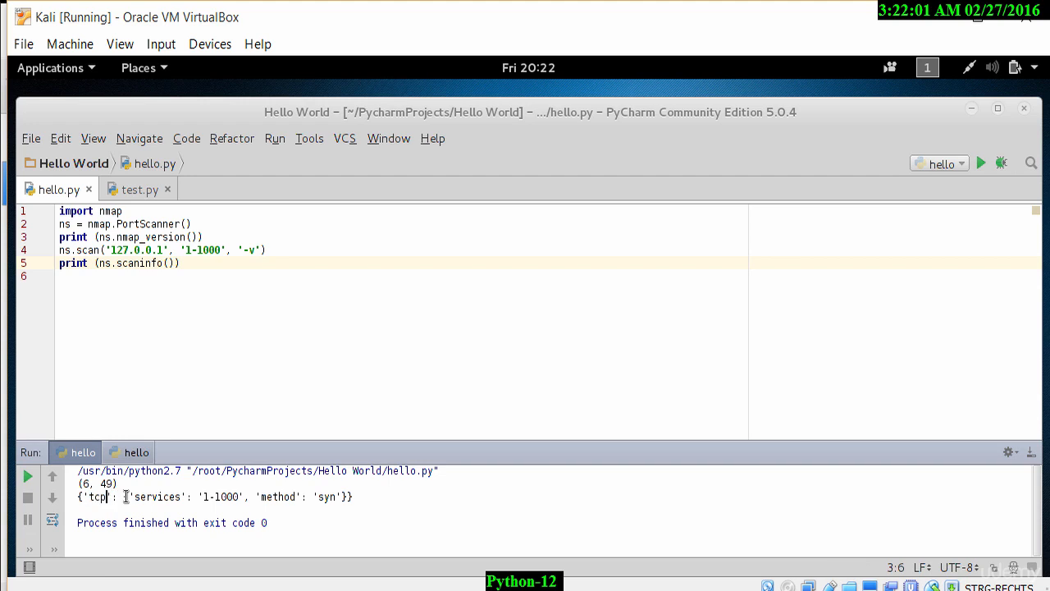
pyautogui.moveTo(230, 498)
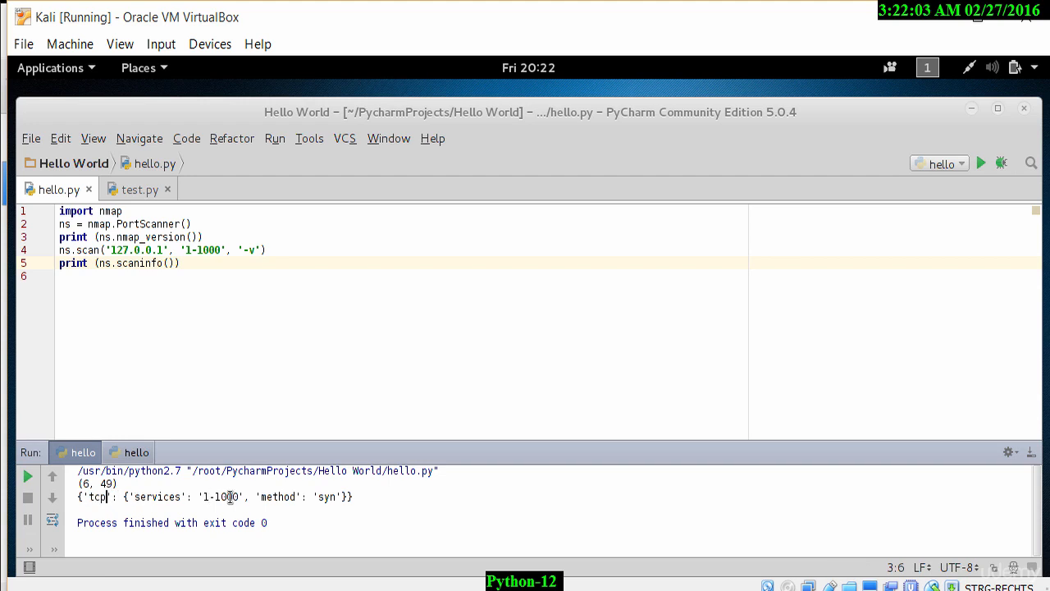
pyautogui.moveTo(338, 499)
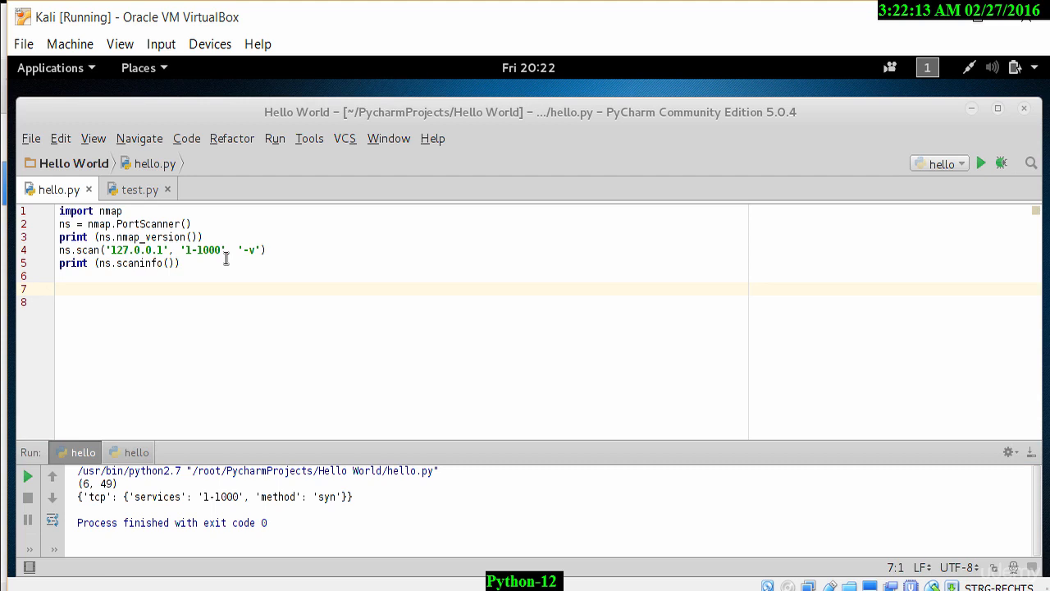
# Step: Add print(ns.csv()) on line 7 and run to output the host;protocol;port CSV header
pyautogui.write('print')
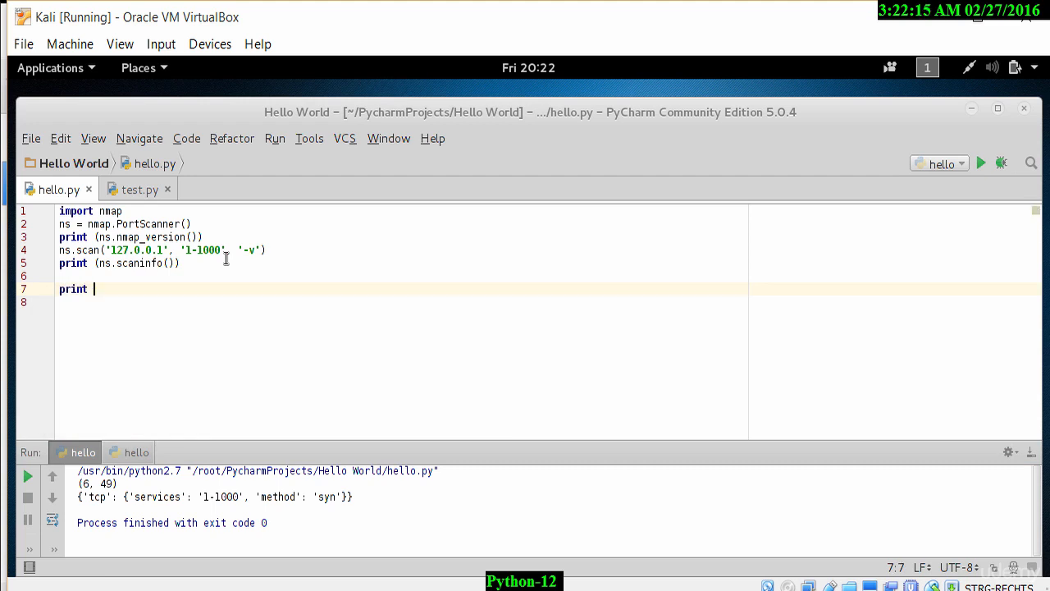
pyautogui.write('(ns)')
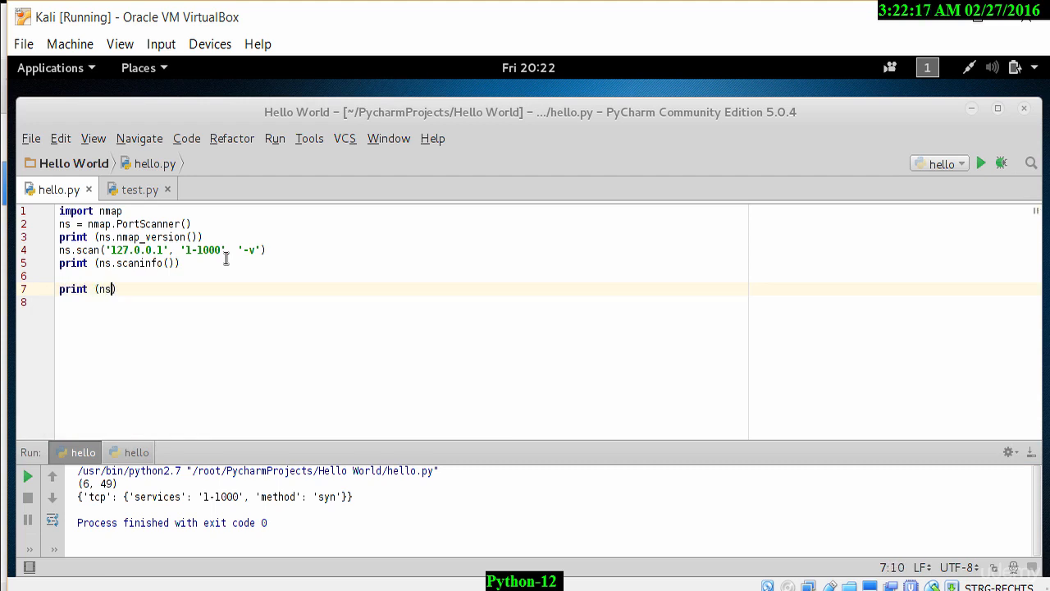
pyautogui.write('.')
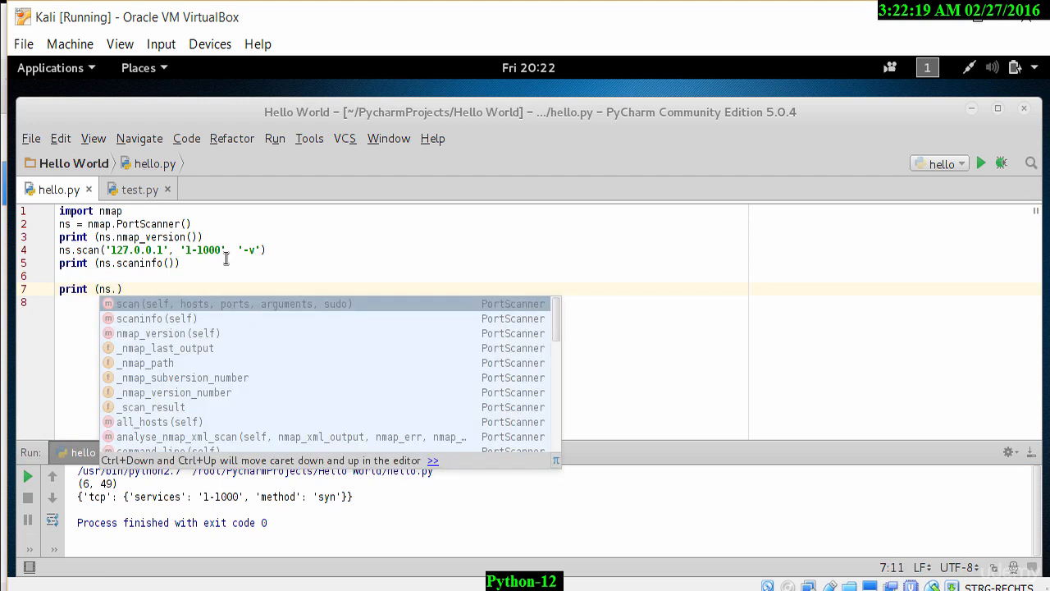
pyautogui.write('c')
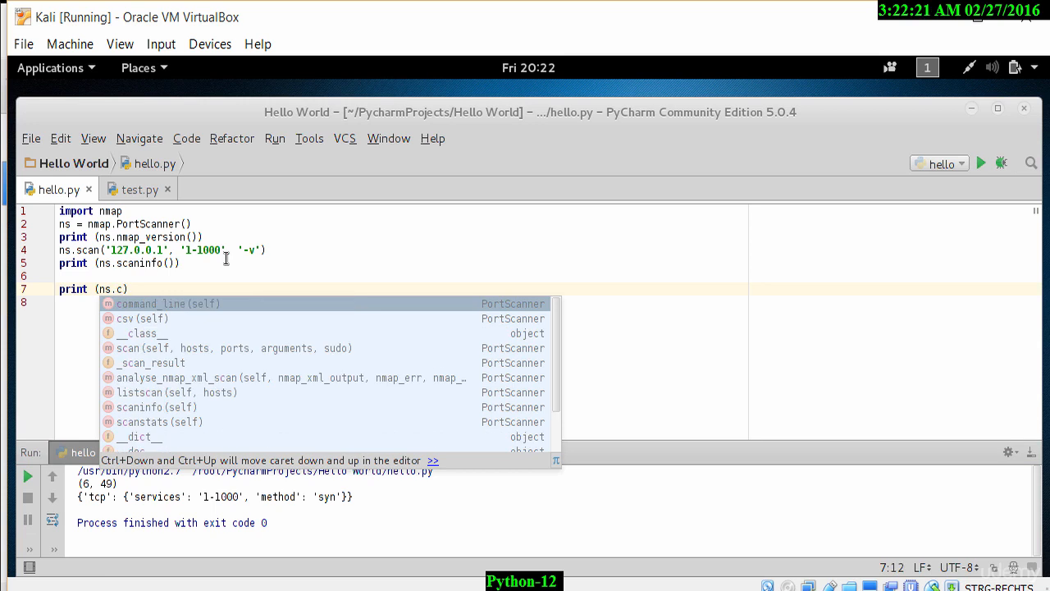
pyautogui.write('sv(')
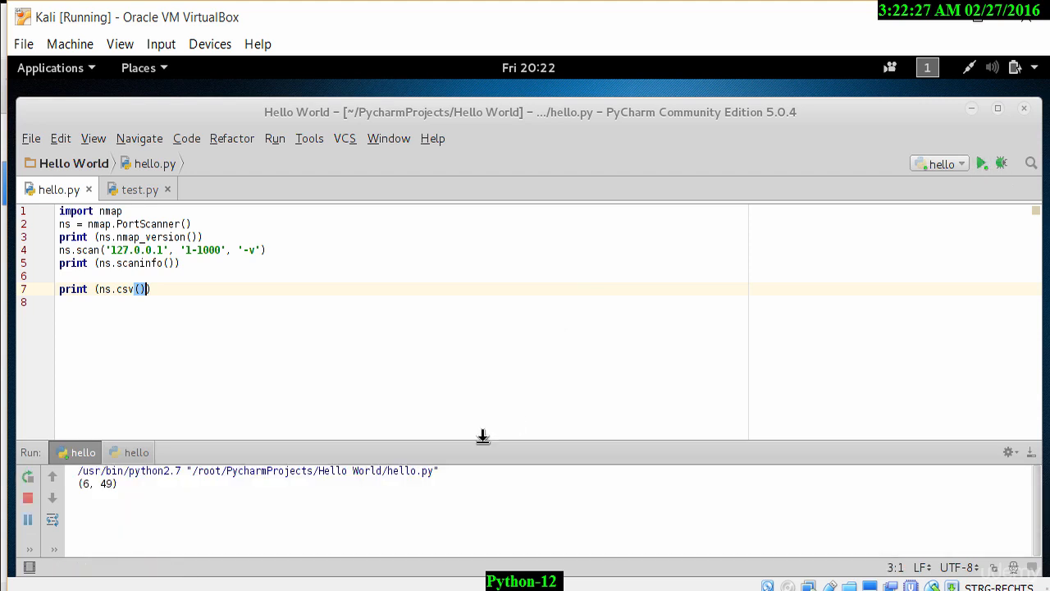
pyautogui.click(981, 161)
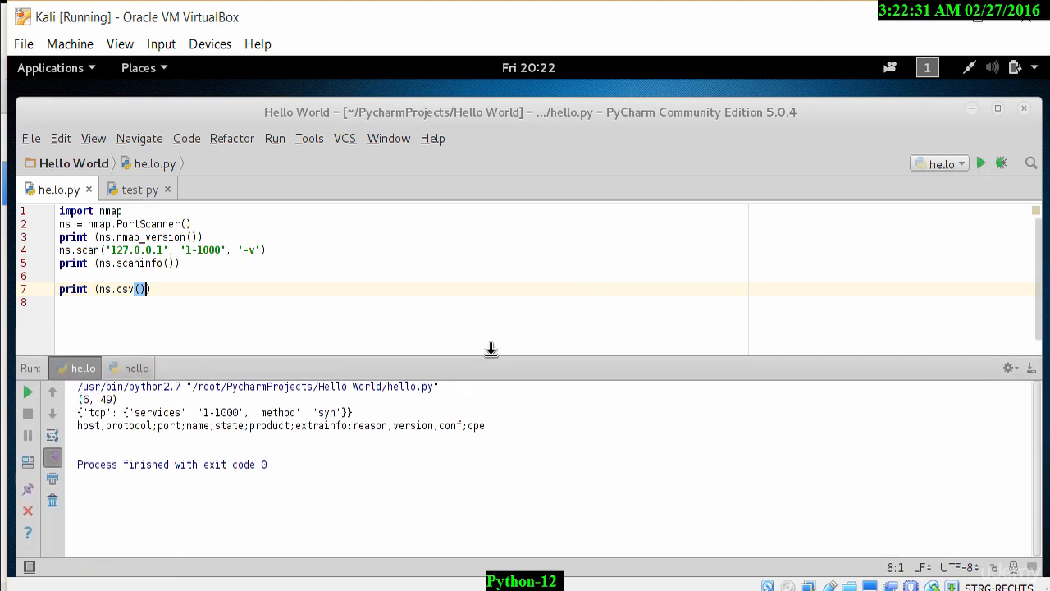
pyautogui.moveTo(104, 430)
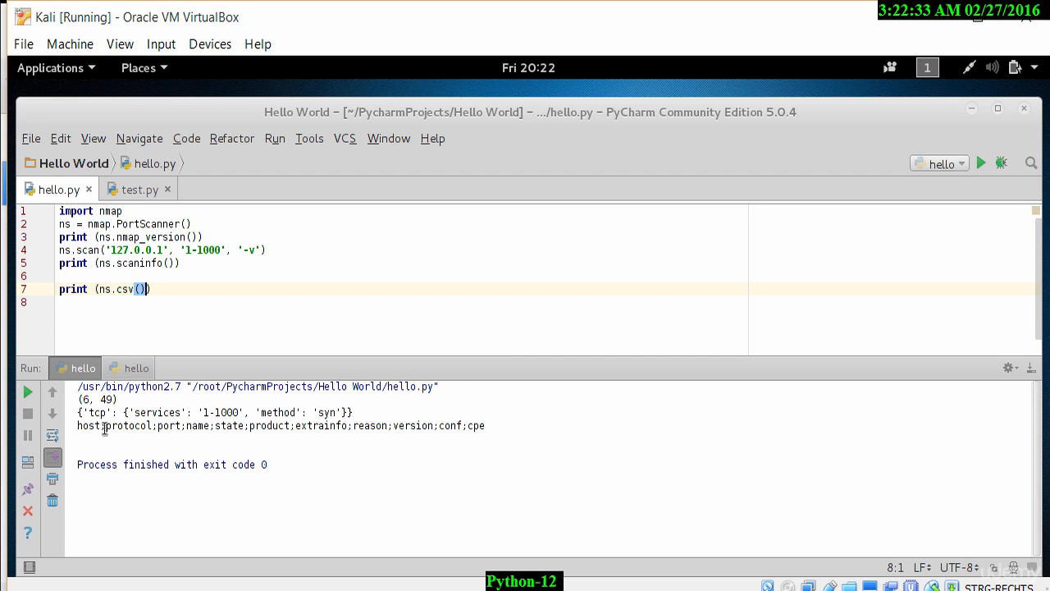
pyautogui.moveTo(455, 439)
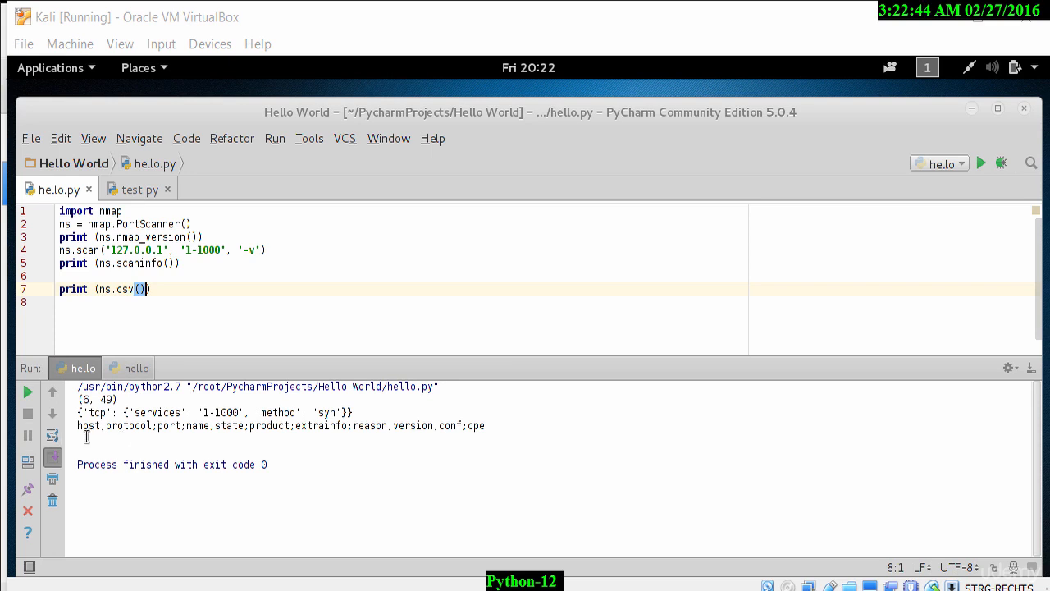
pyautogui.moveTo(469, 435)
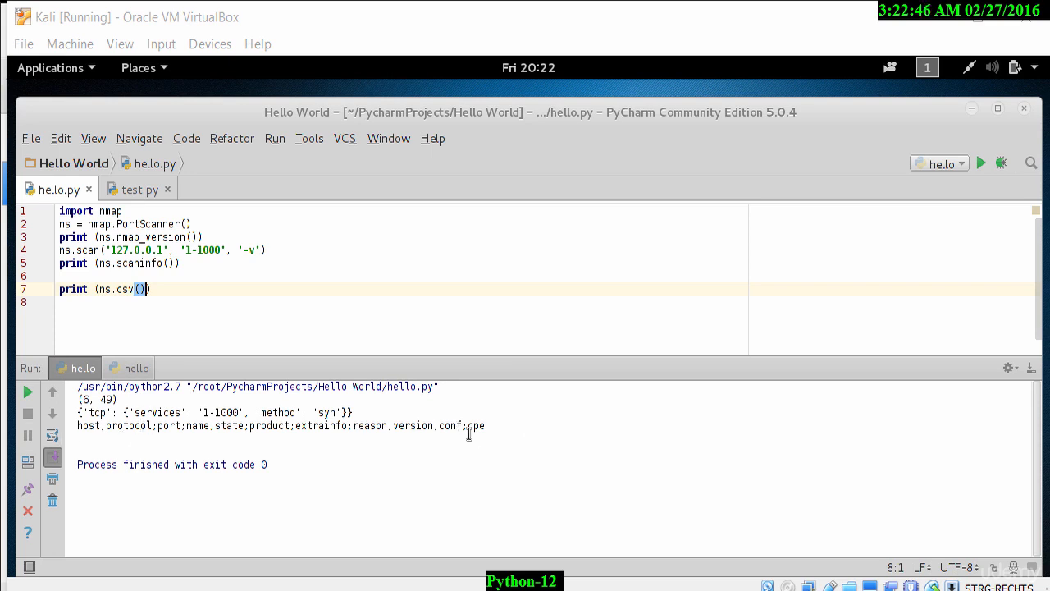
pyautogui.moveTo(399, 439)
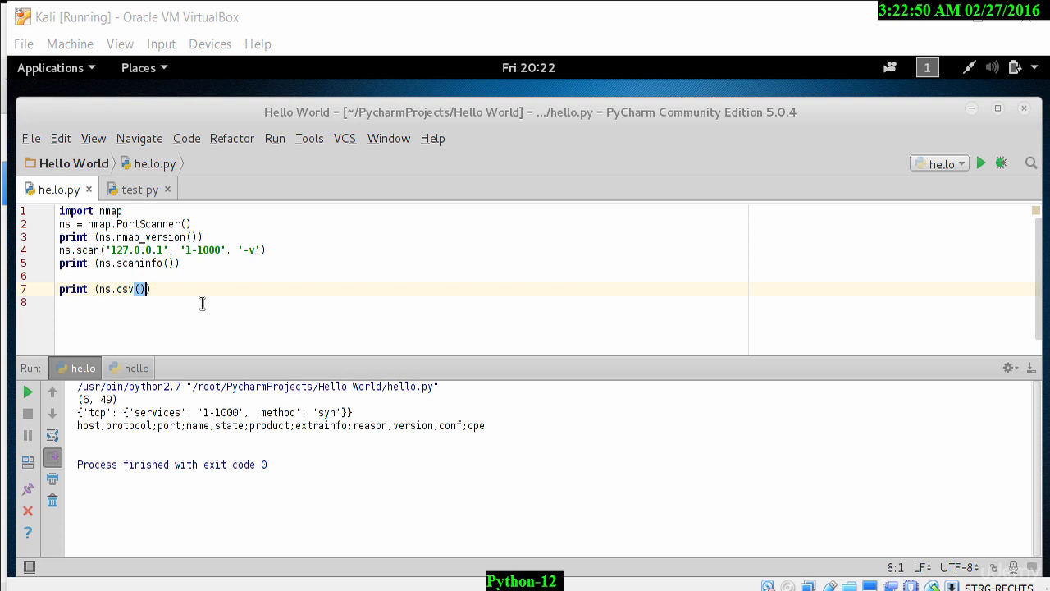
pyautogui.click(164, 289)
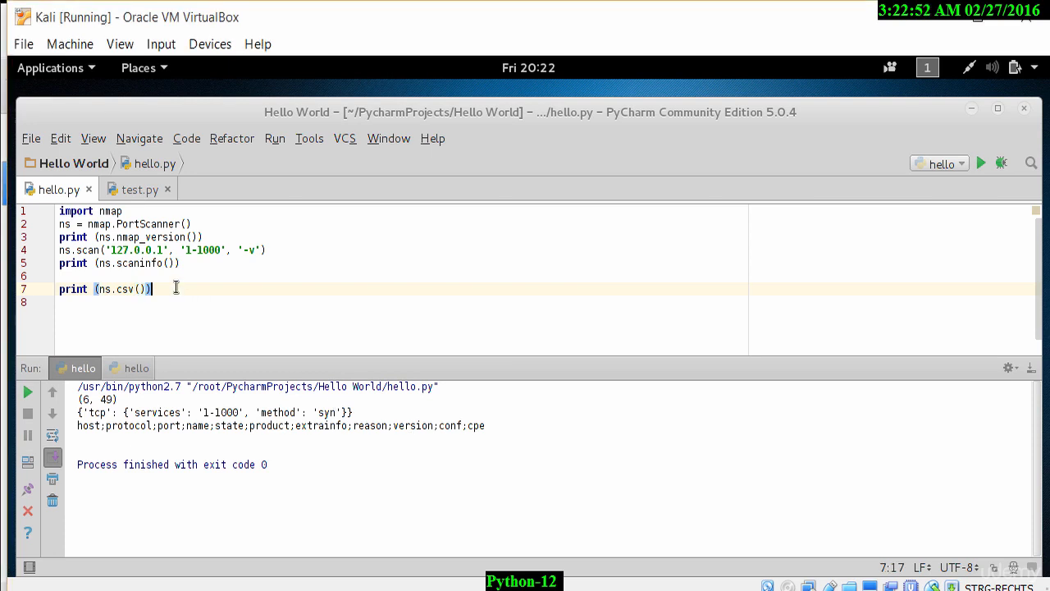